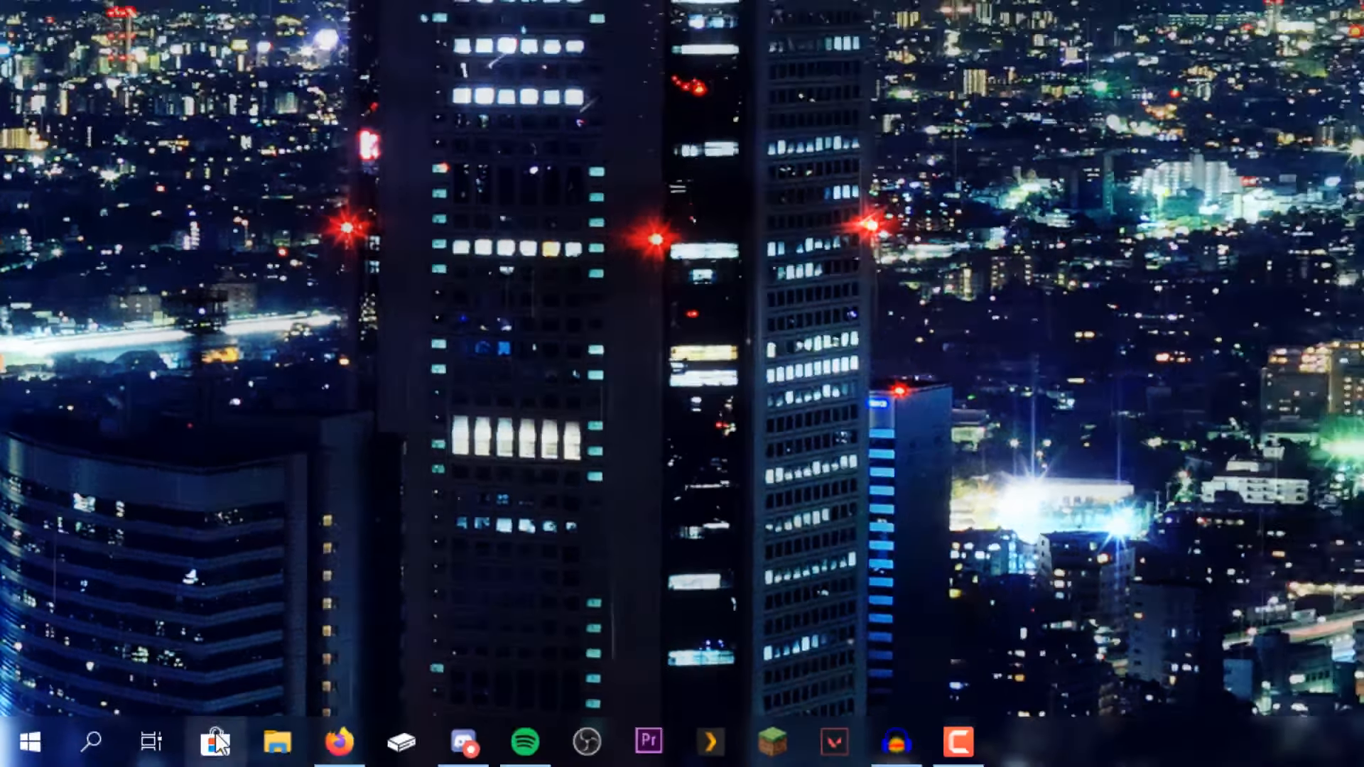
Step: Search Microsoft Store for "dolby access" and bring up the Dolby Access page
left_click(214, 742)
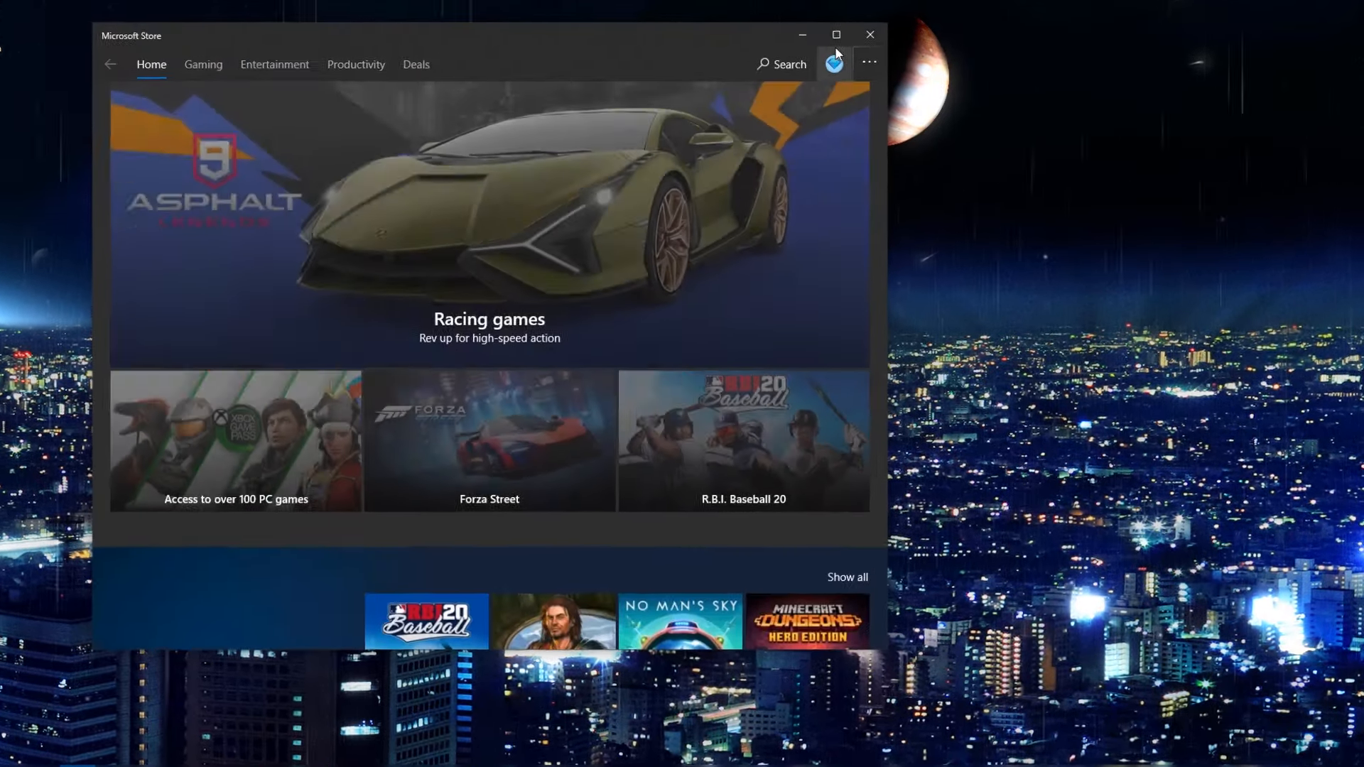
left_click(835, 34)
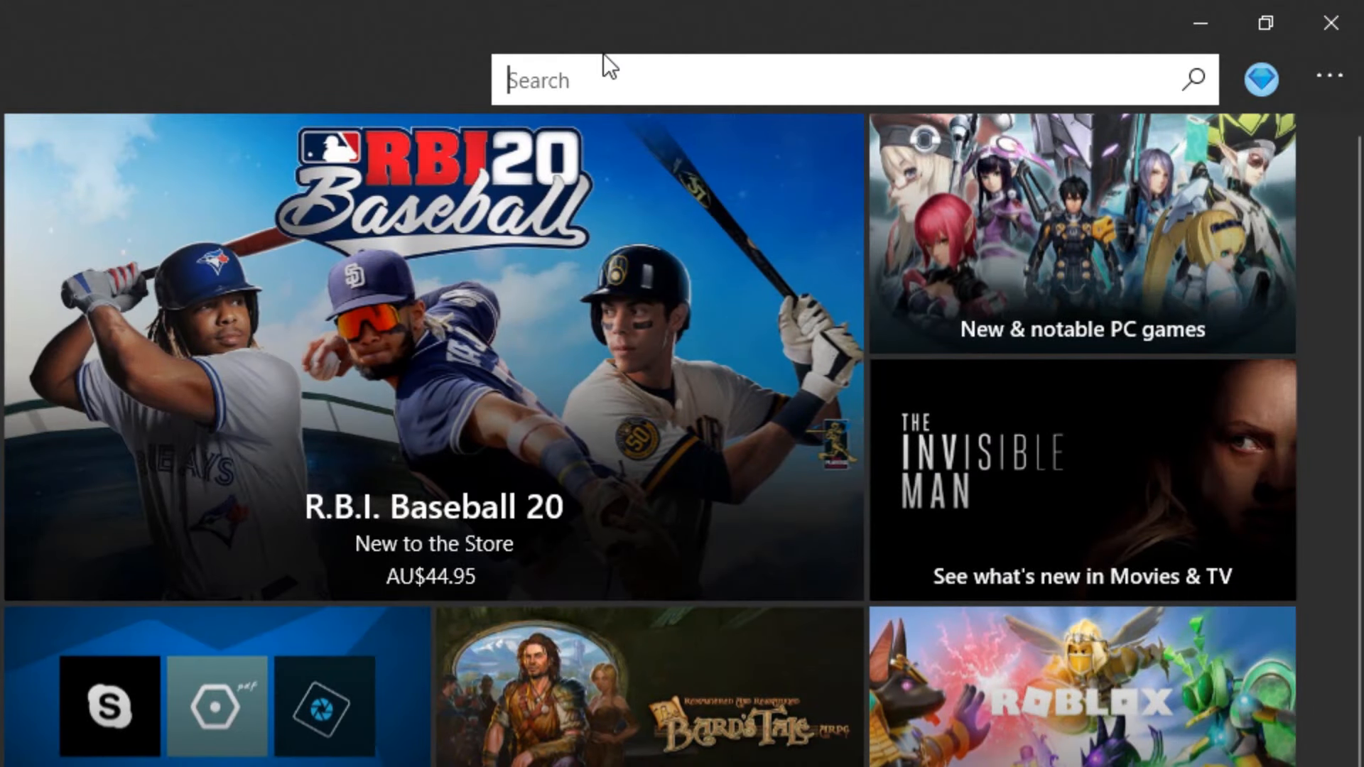
type("dolby a")
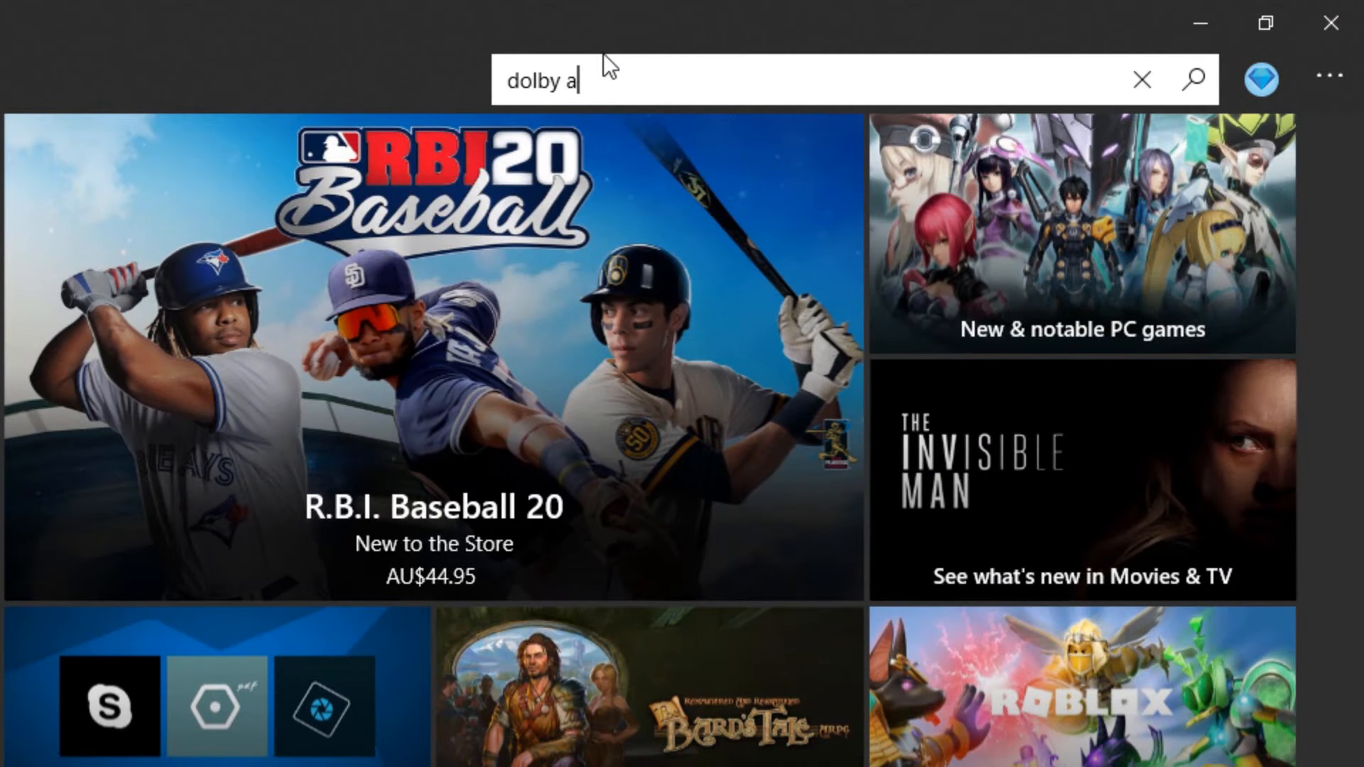
type("ccess")
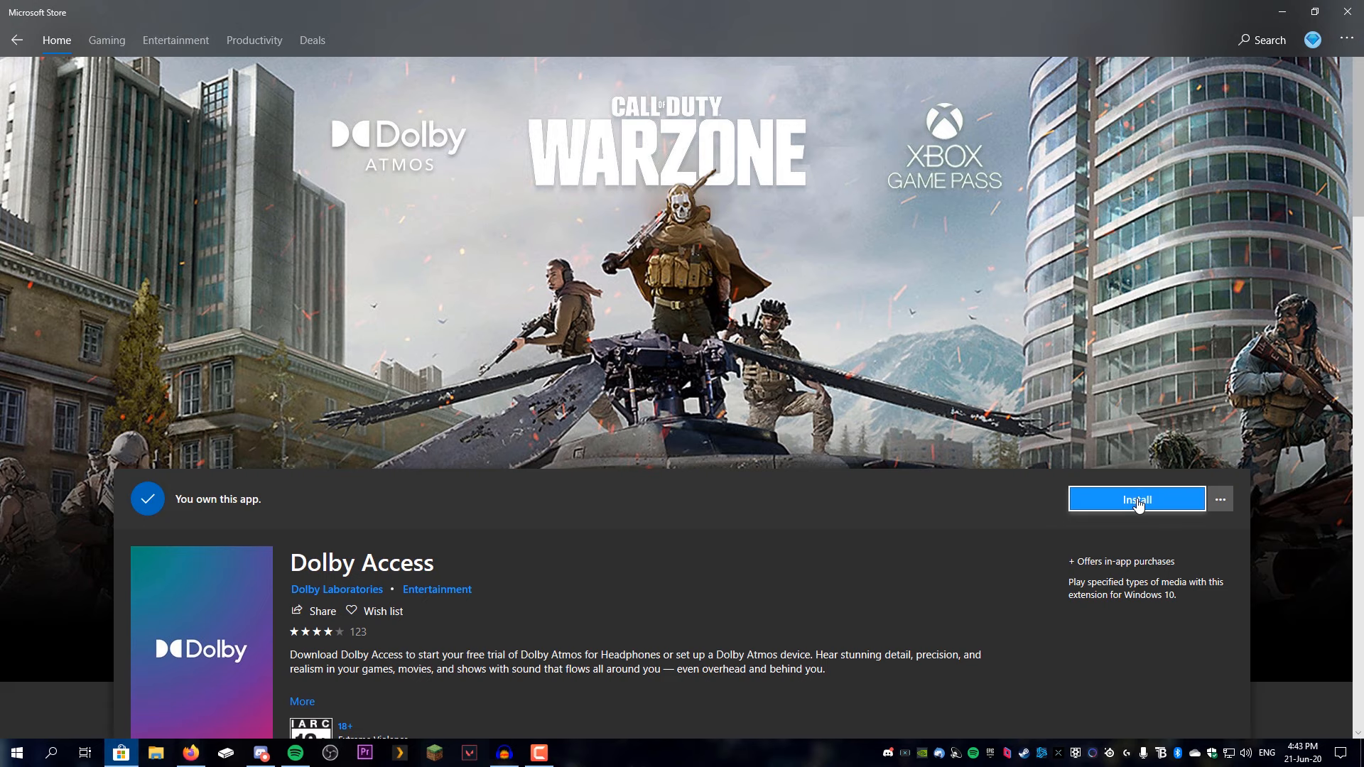
mouse_move(971, 473)
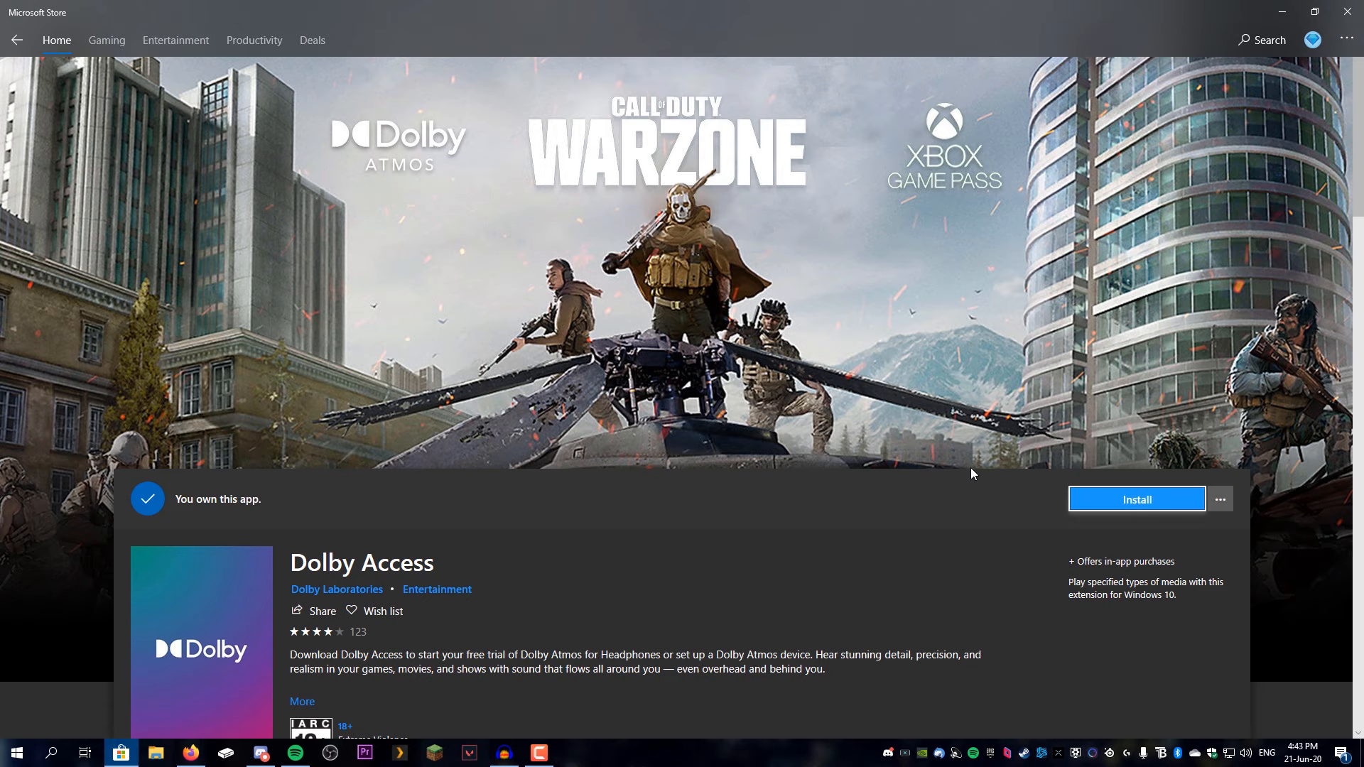
Step: Install Dolby Access from its Store page, then close Microsoft Store
scroll("down", 3)
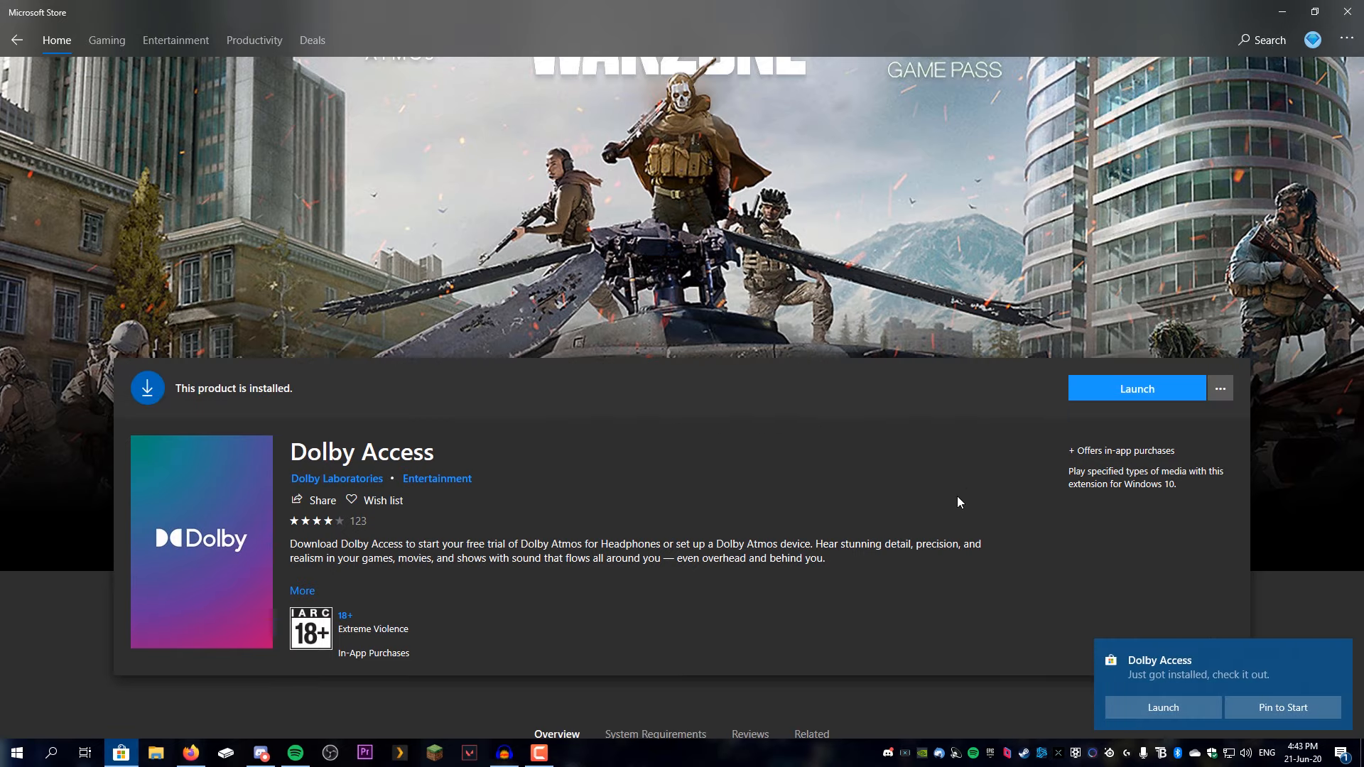
left_click(1347, 11)
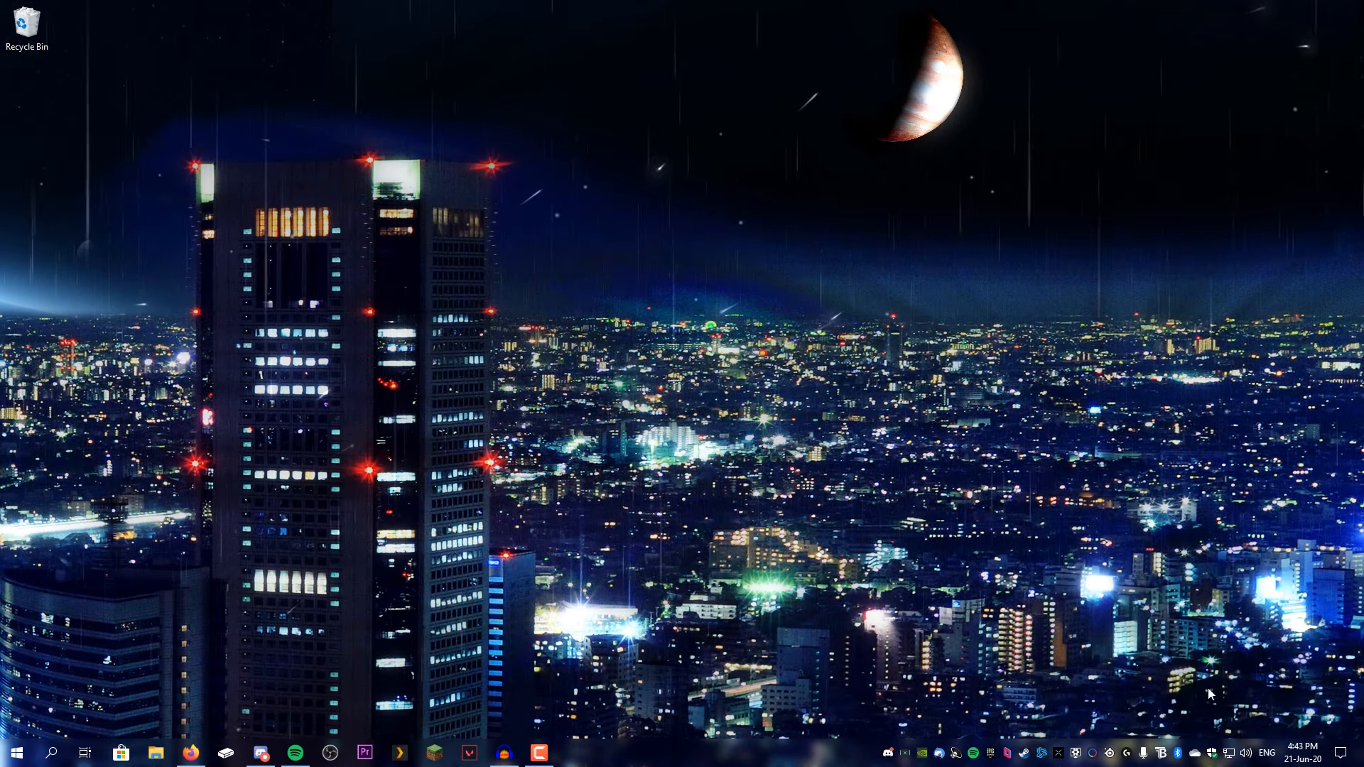
Step: Launch Dolby Access from its tile in the Start menu
left_click(15, 753)
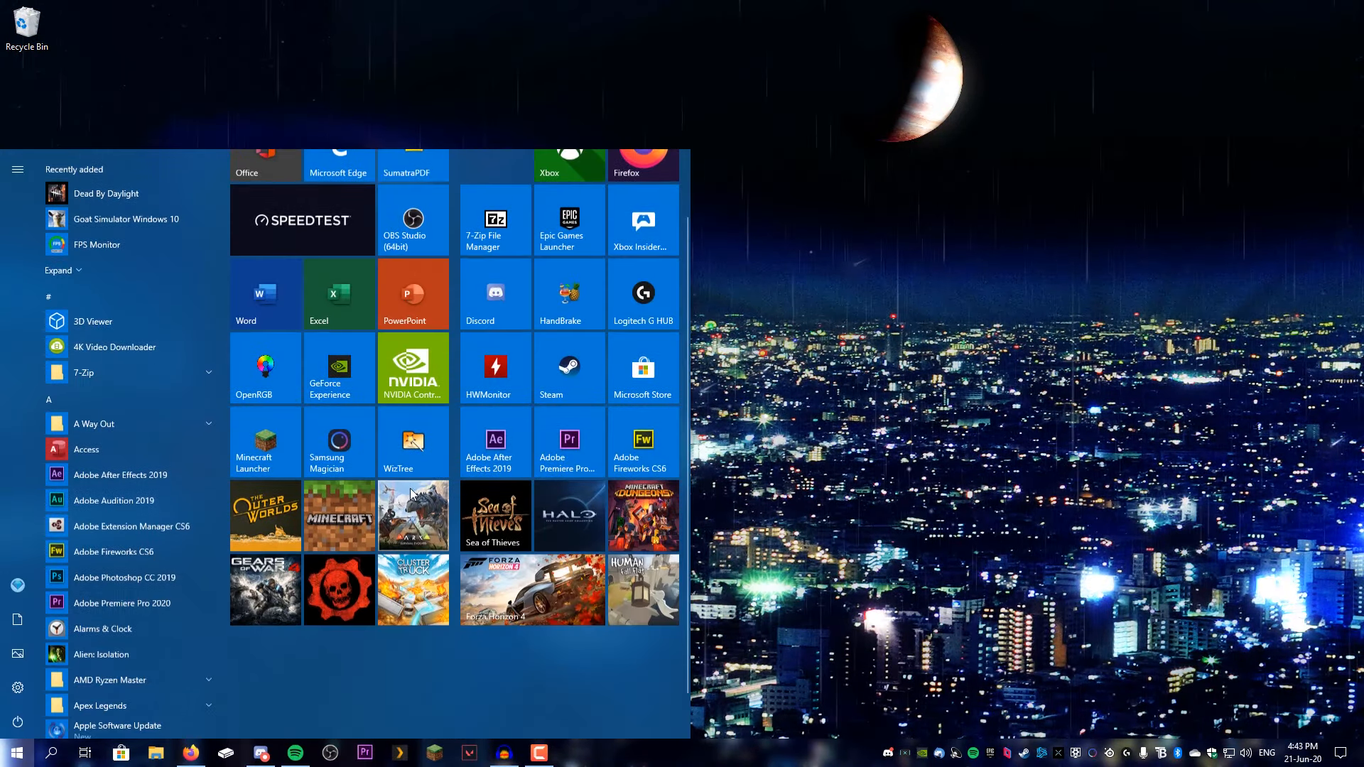
scroll("up", 3)
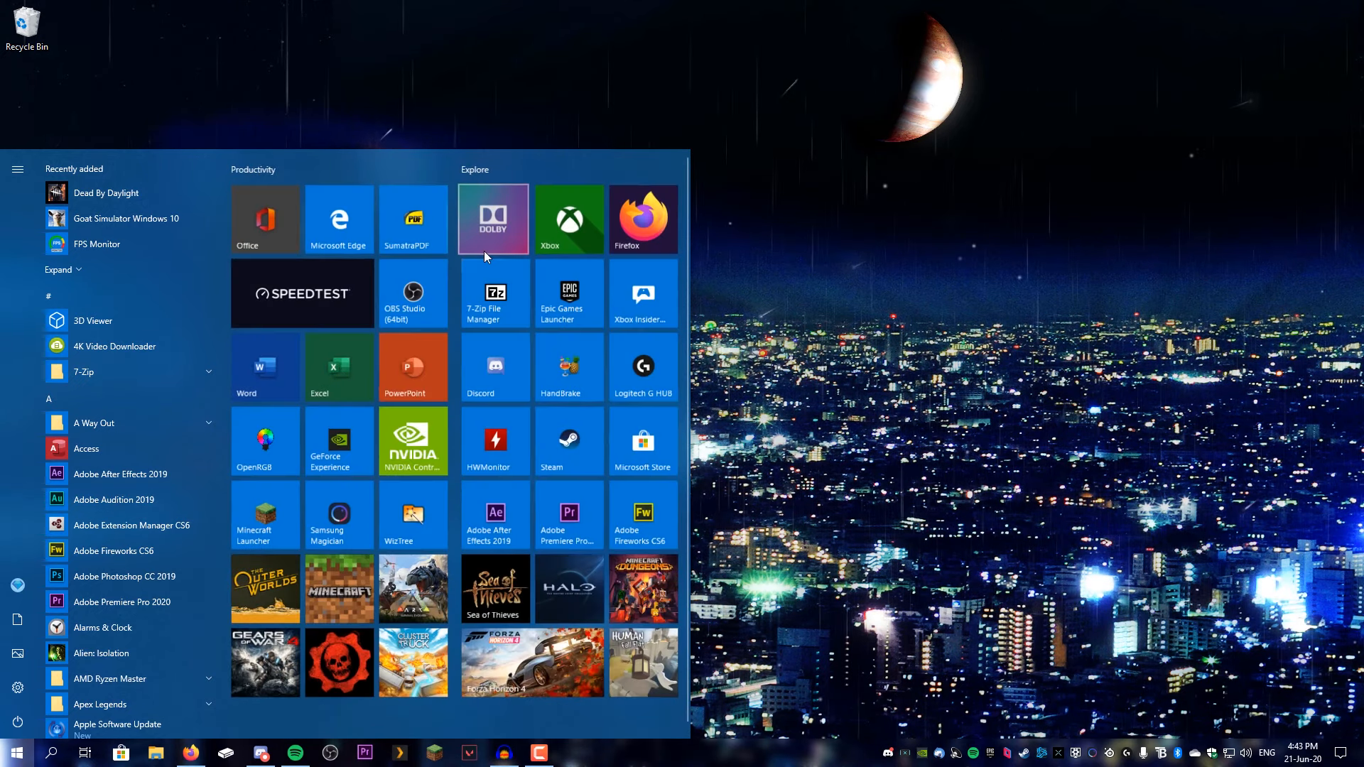
left_click(493, 219)
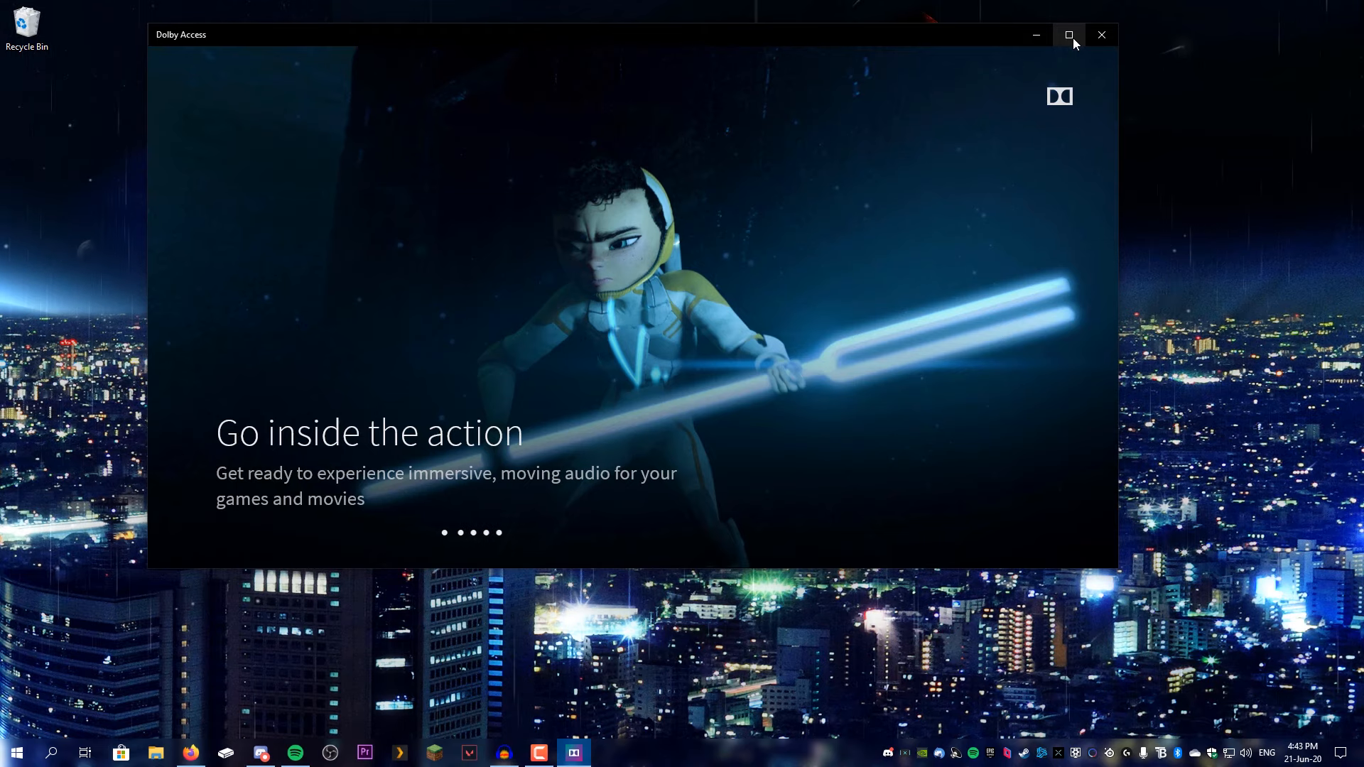
Step: Maximize Dolby Access, pass the intro to reach Settings, then bring up Windows search
left_click(1069, 34)
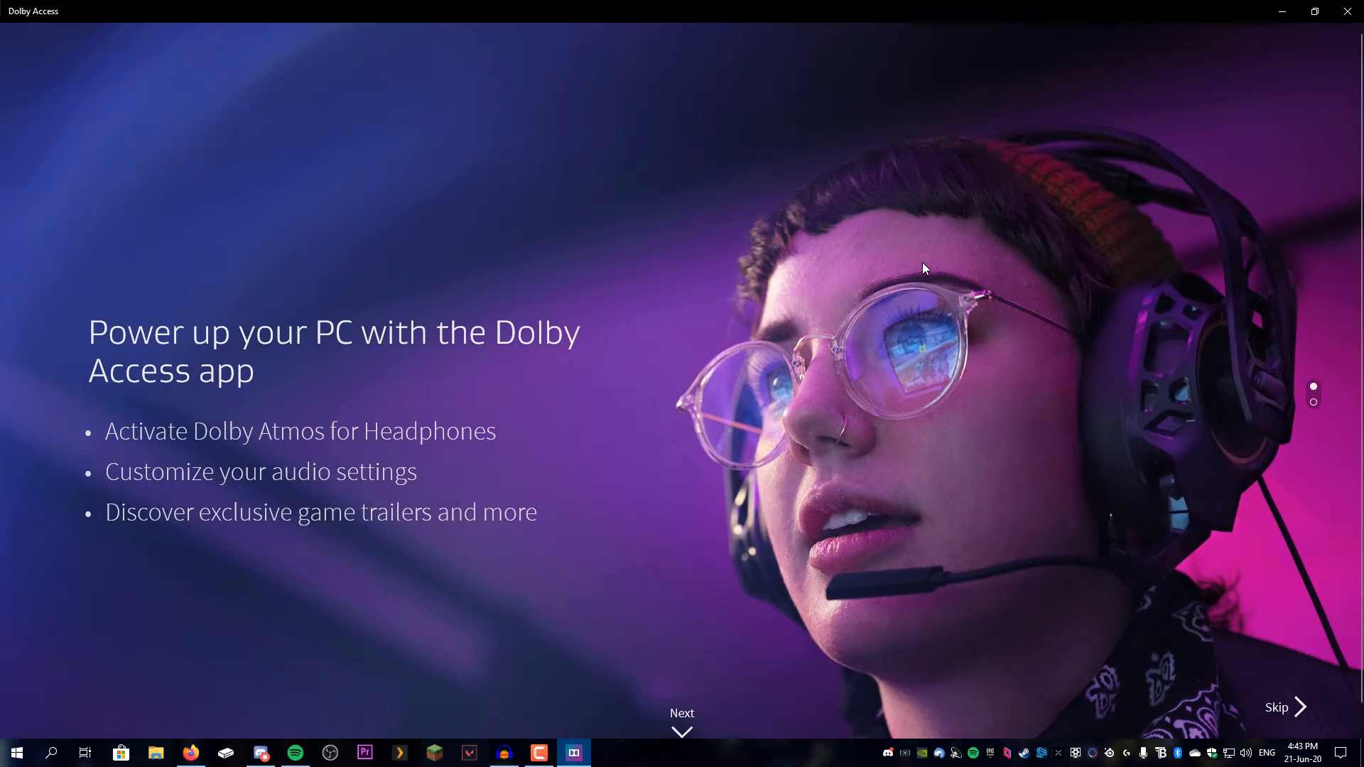
mouse_move(318, 333)
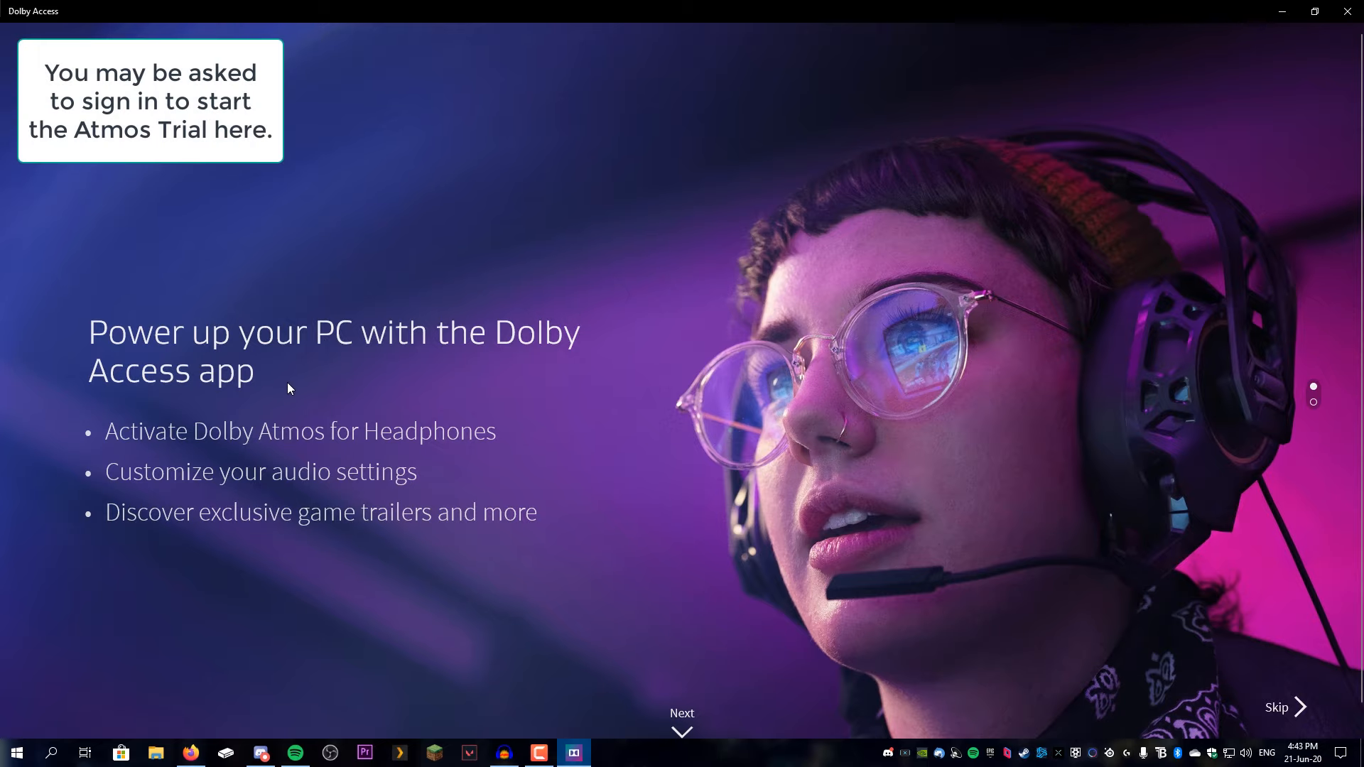
left_click(682, 719)
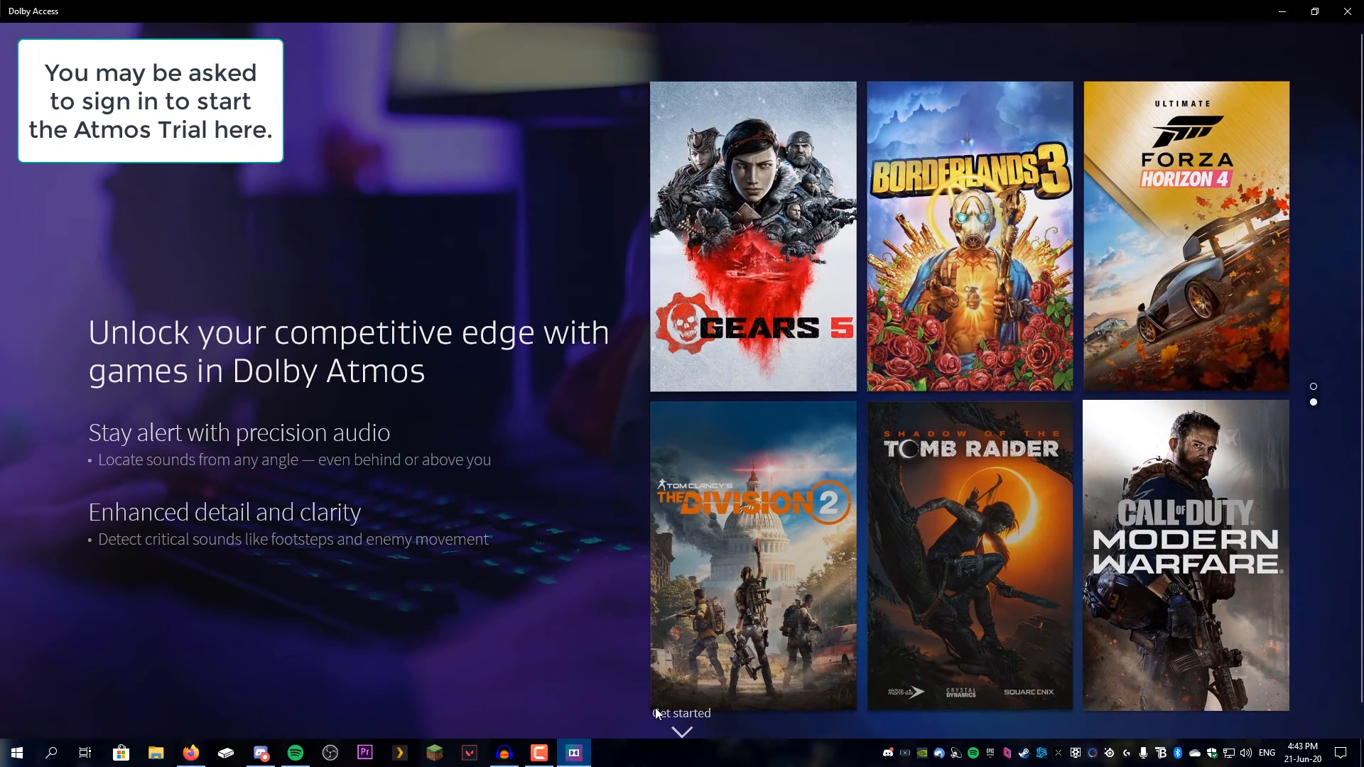
left_click(680, 714)
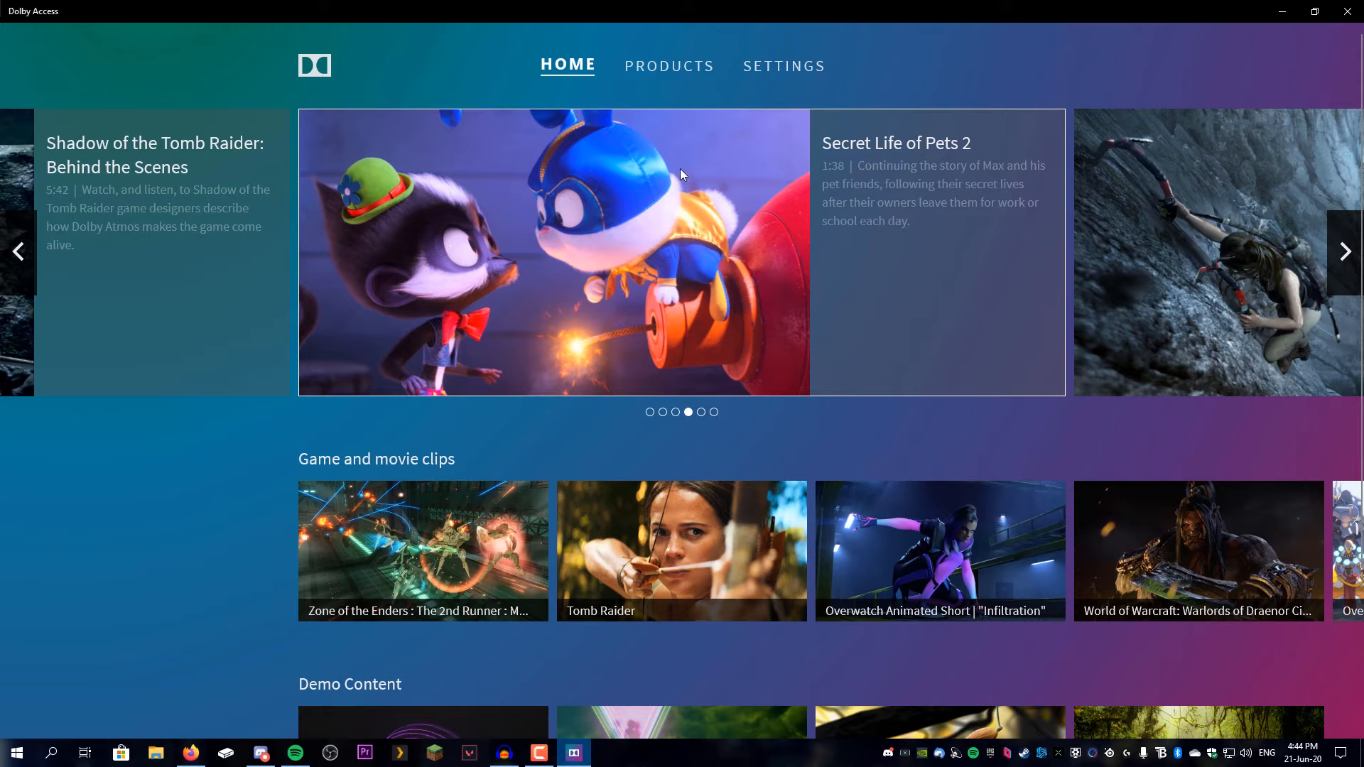
mouse_move(669, 67)
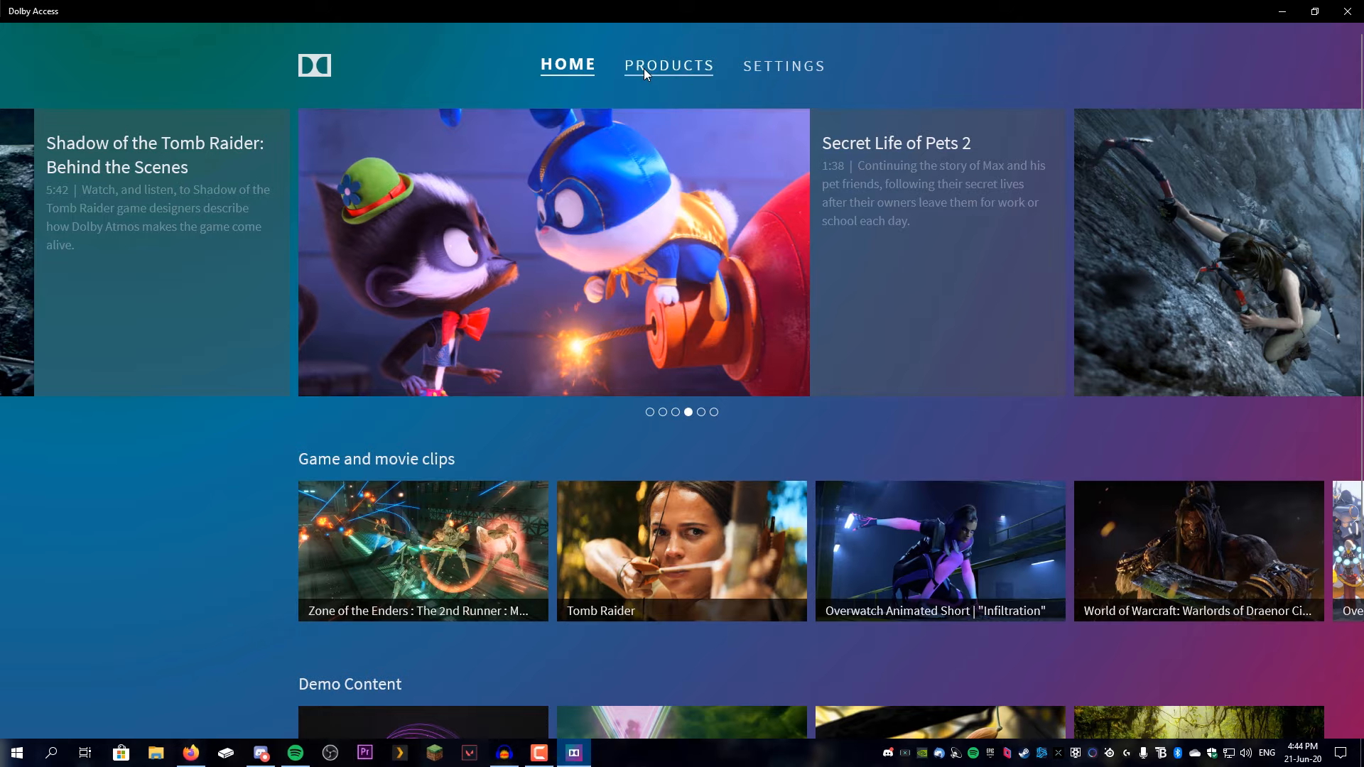
left_click(778, 66)
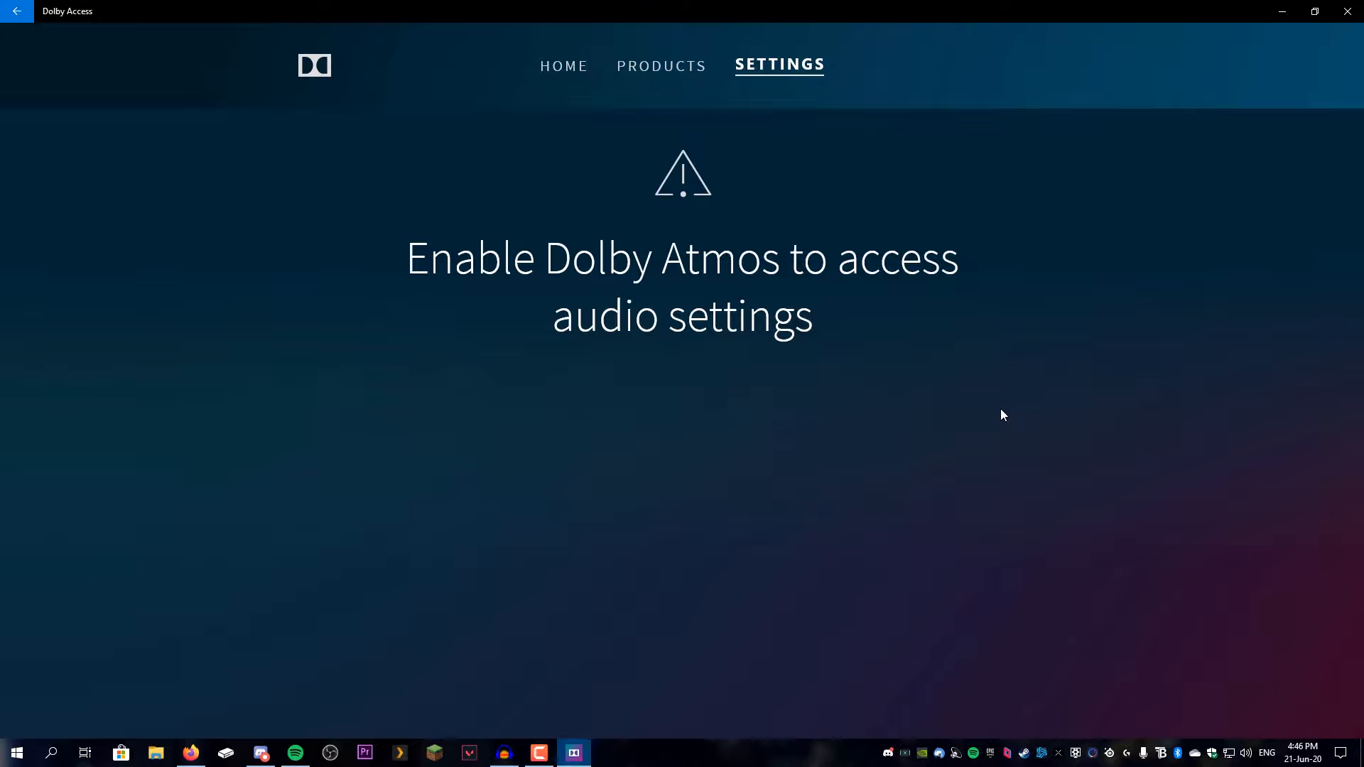
mouse_move(892, 350)
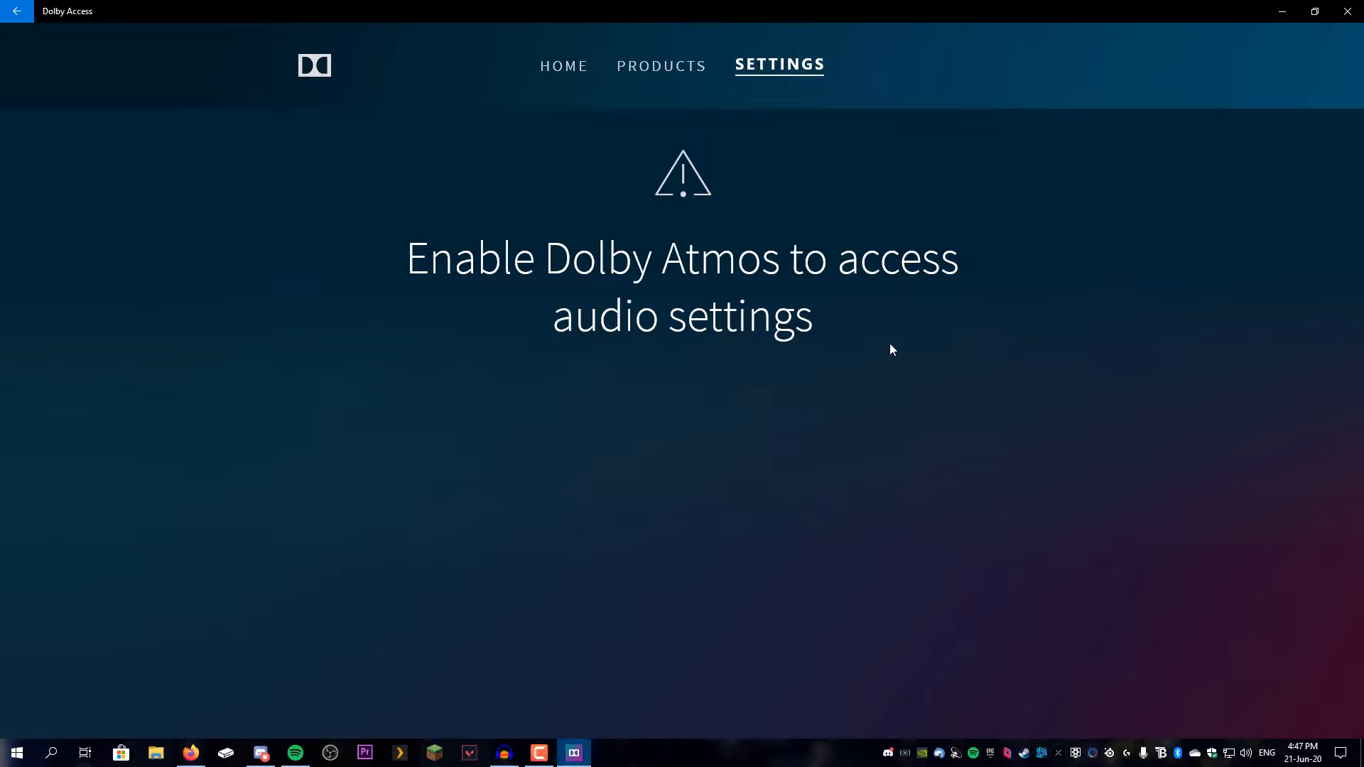
left_click(51, 753)
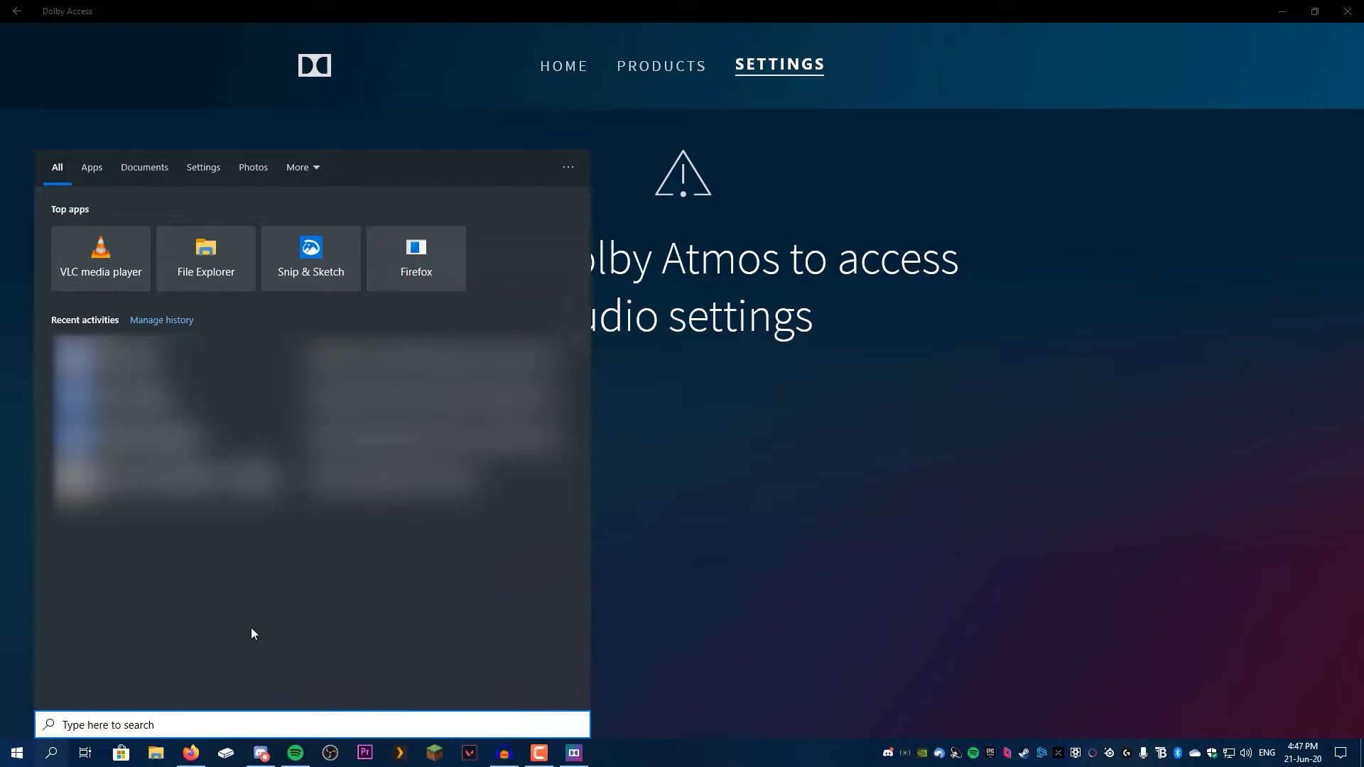
Step: Search Windows for "sound" and reach the Sound Control Panel via Sound settings
type("sound")
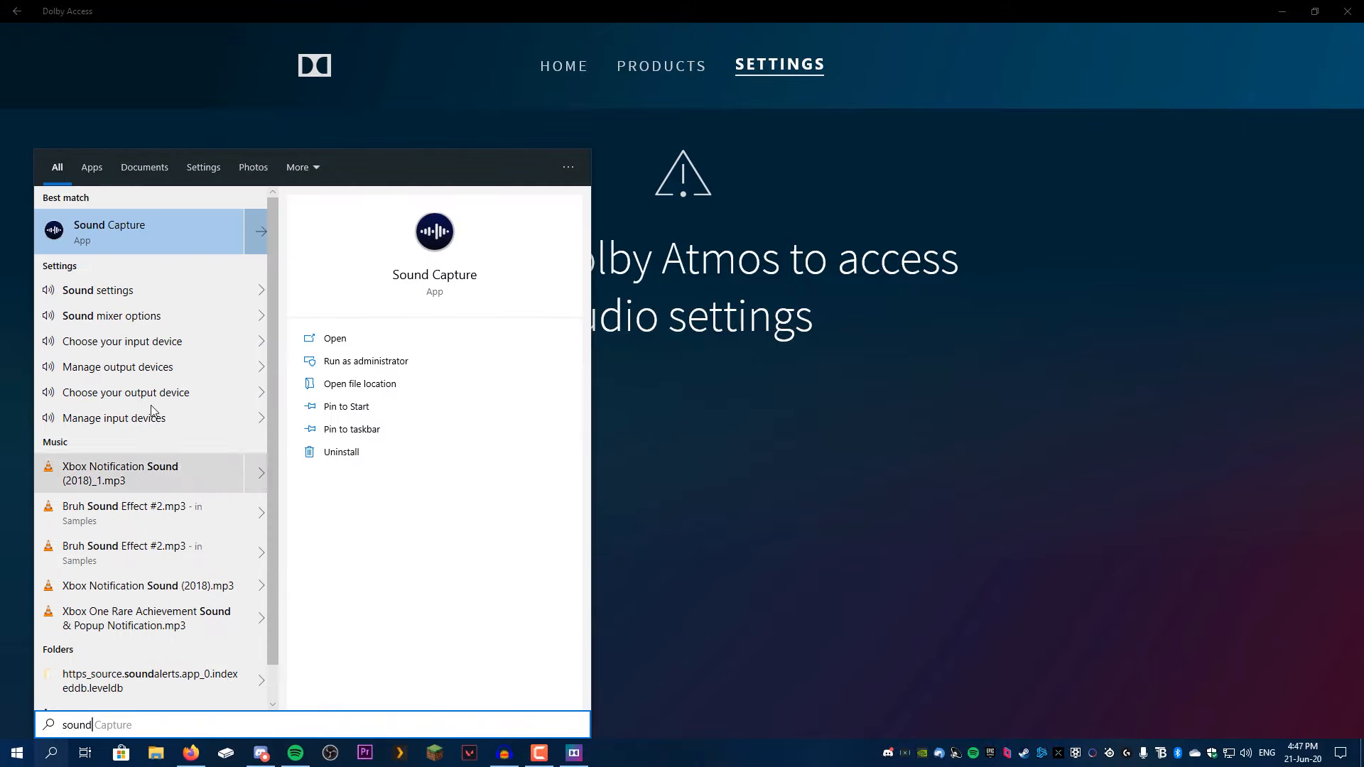
left_click(98, 290)
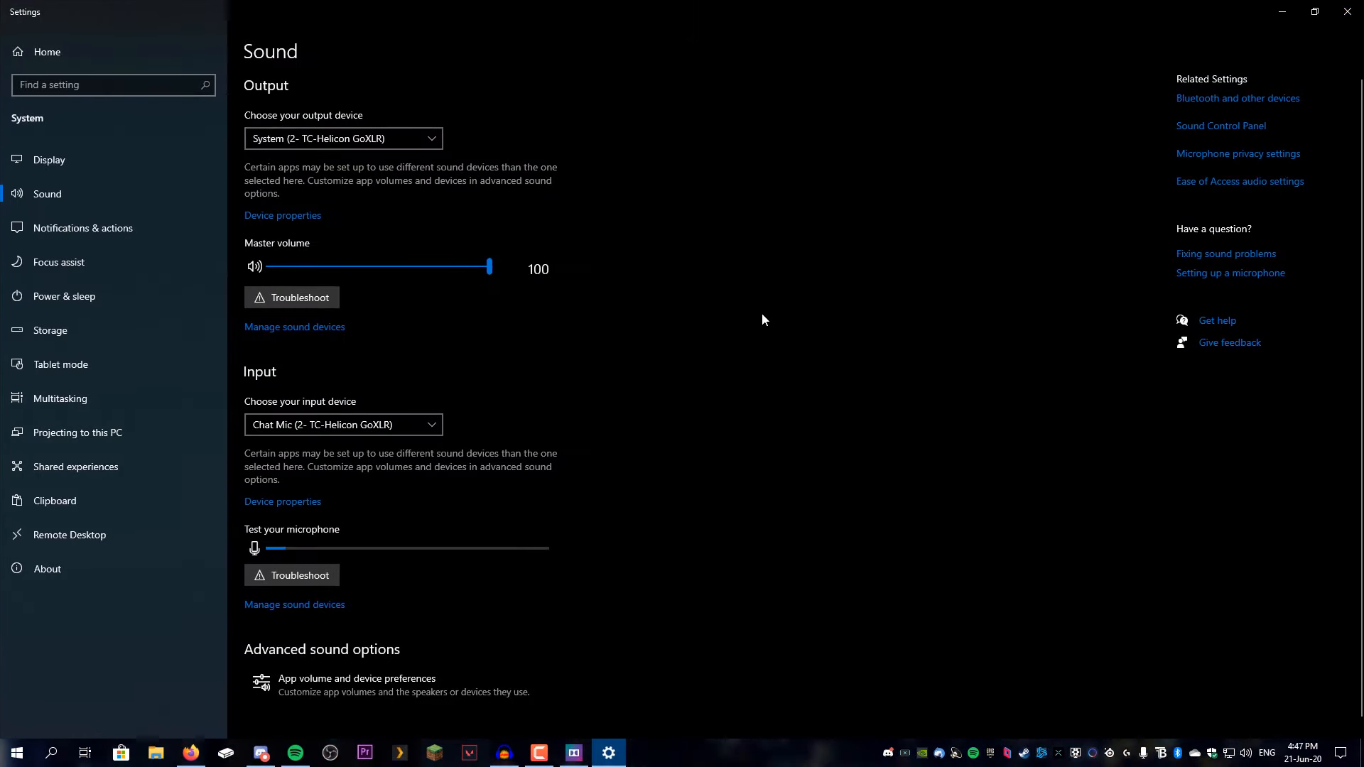
mouse_move(1221, 126)
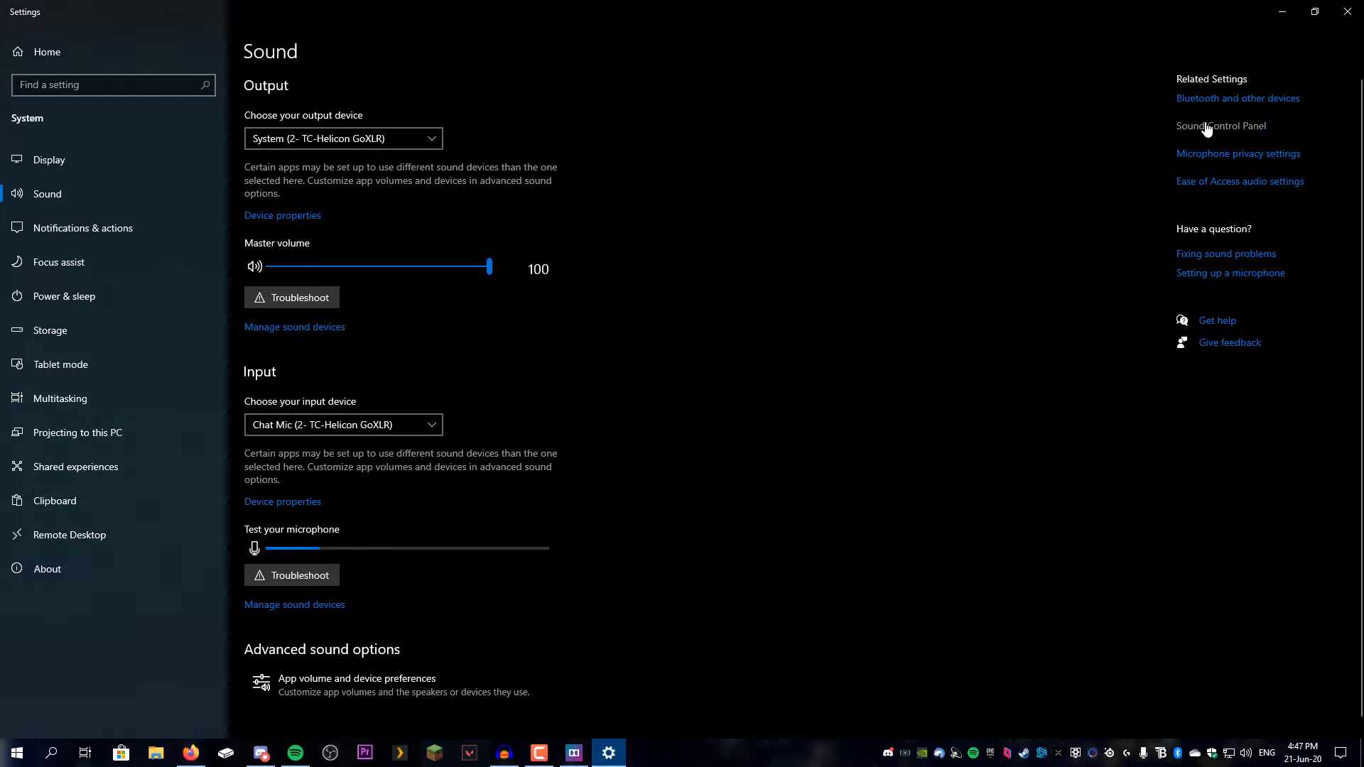
left_click(1220, 125)
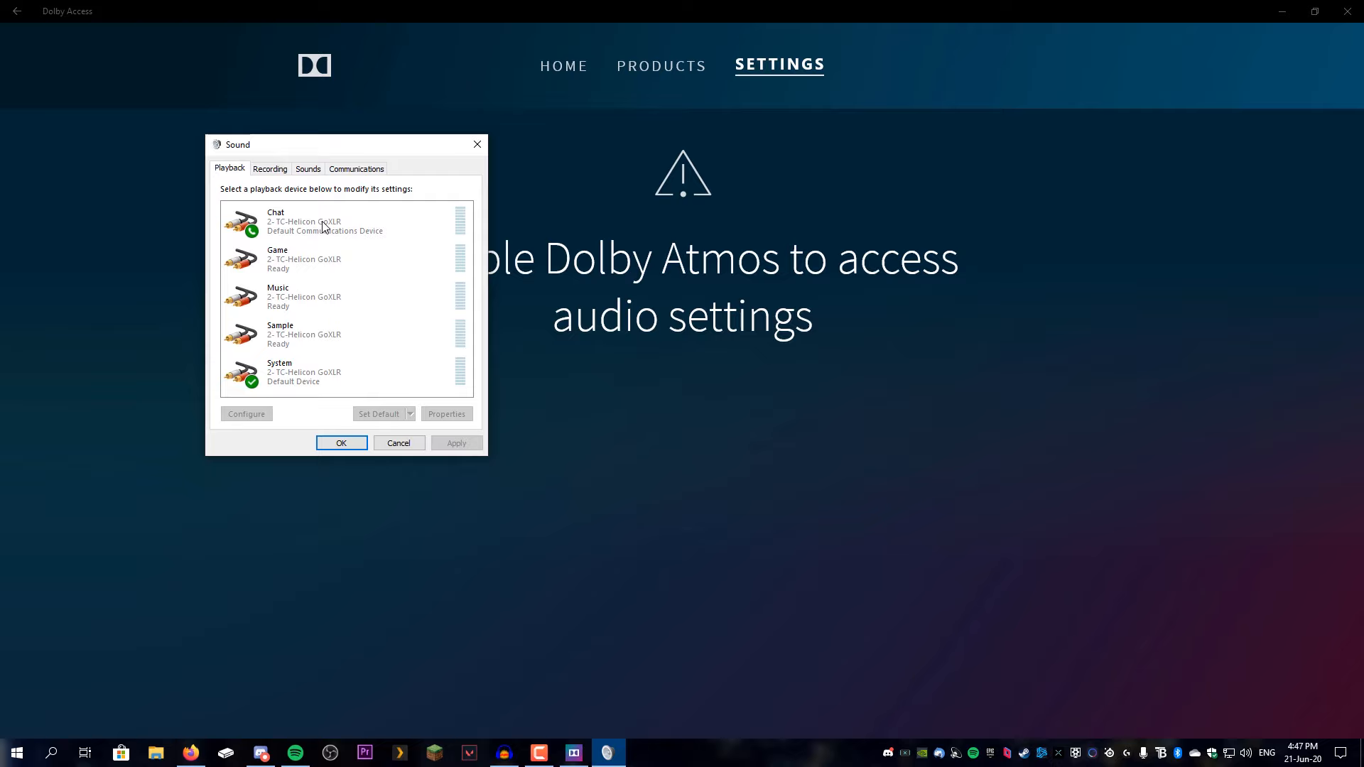
left_click(304, 297)
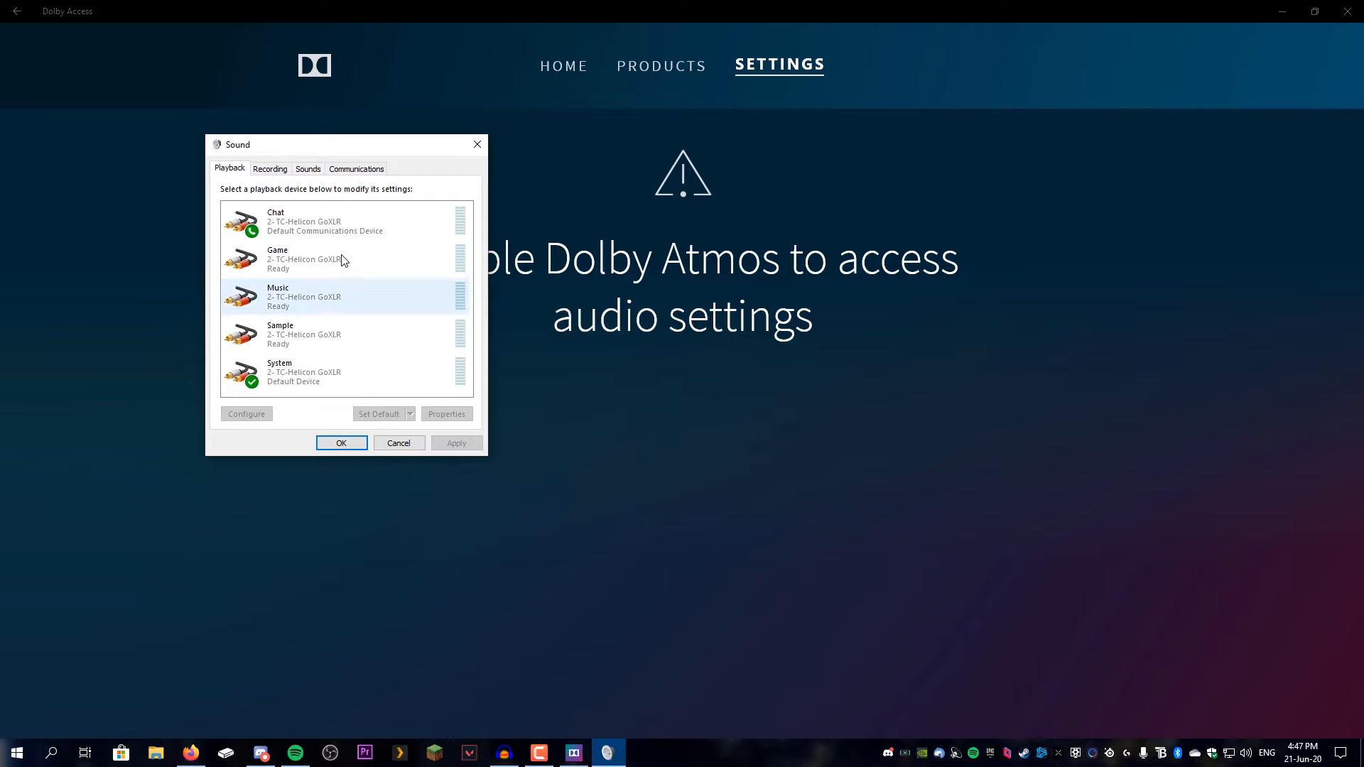
left_click(304, 334)
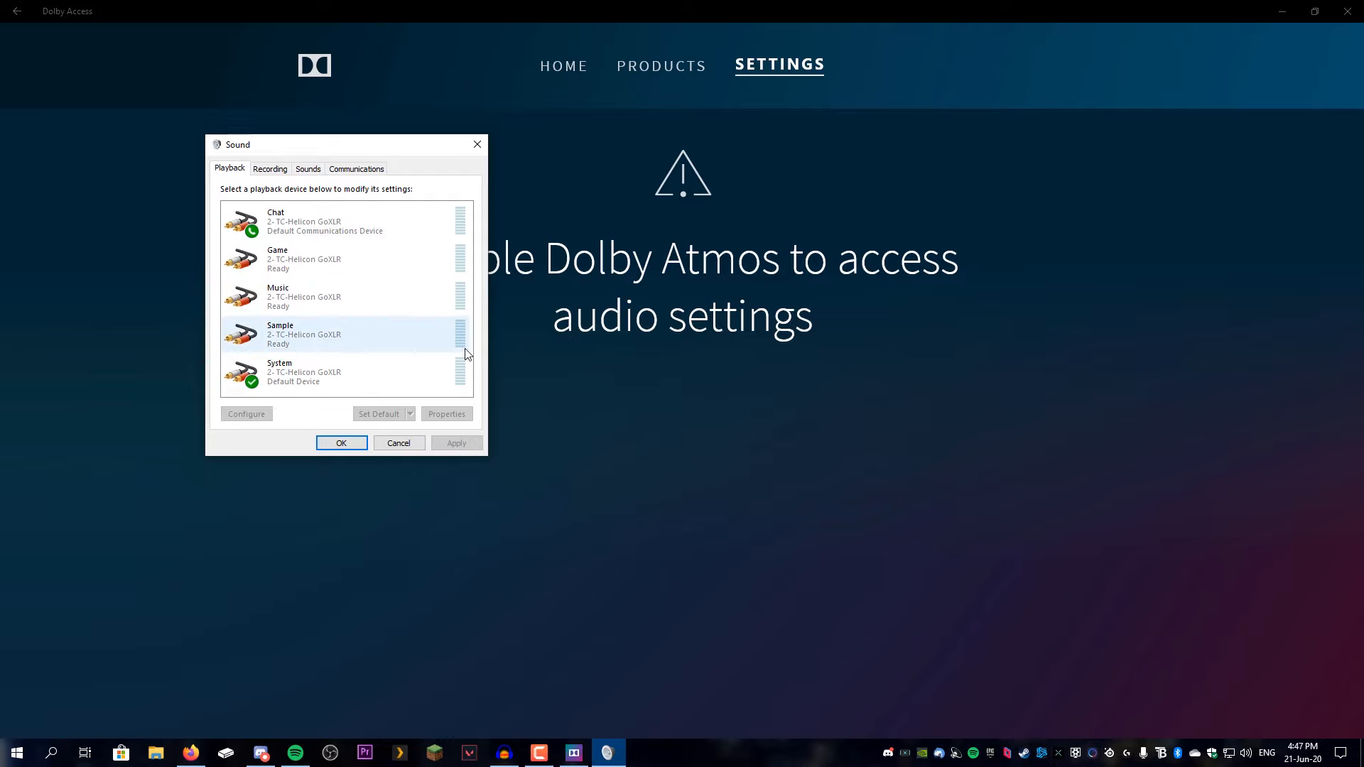
left_click(340, 222)
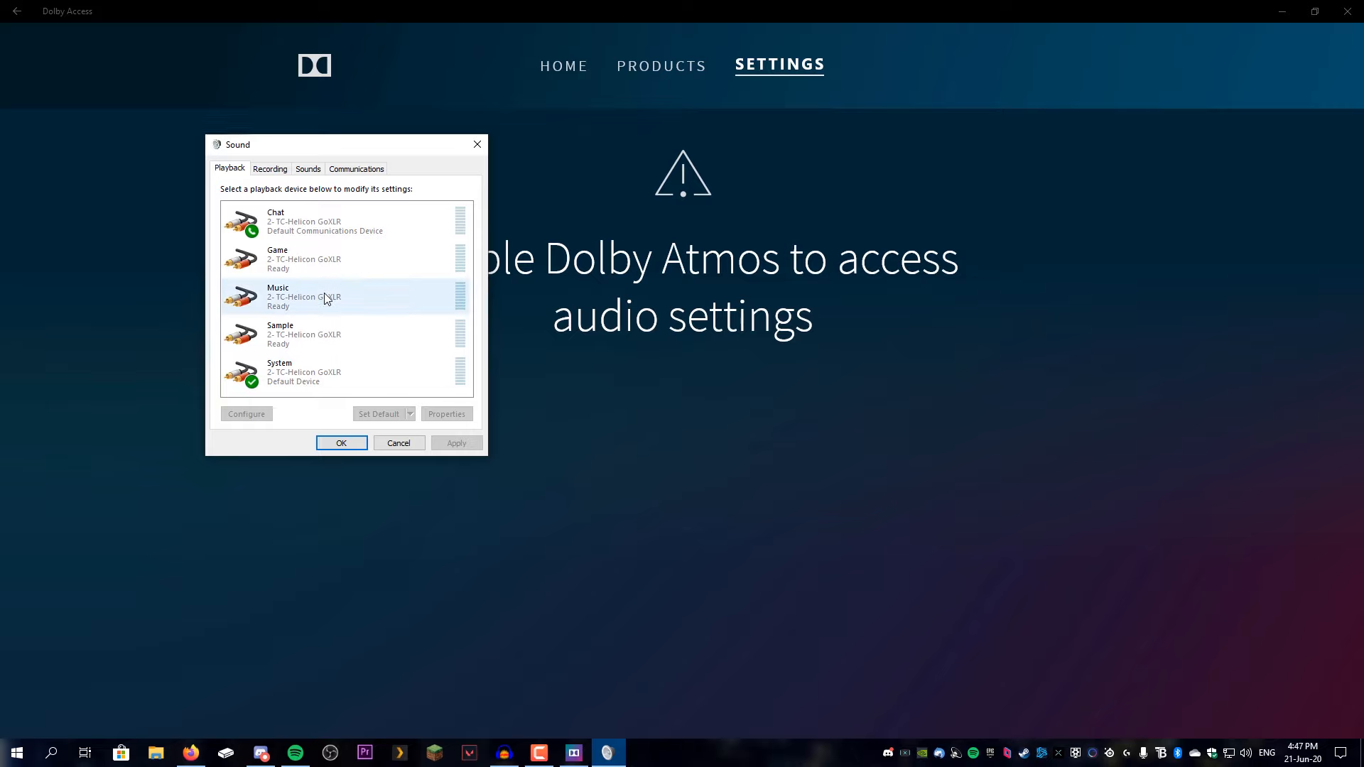
left_click(304, 221)
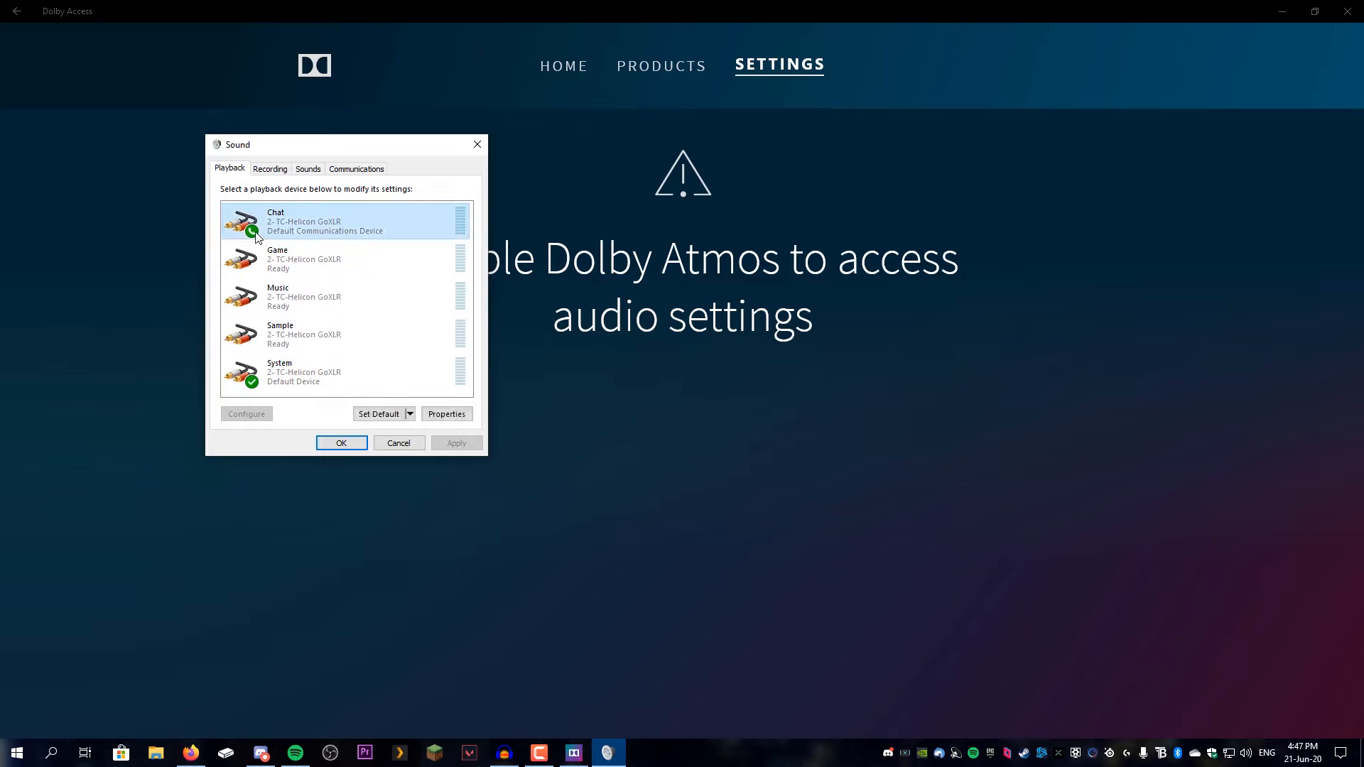
left_click(304, 372)
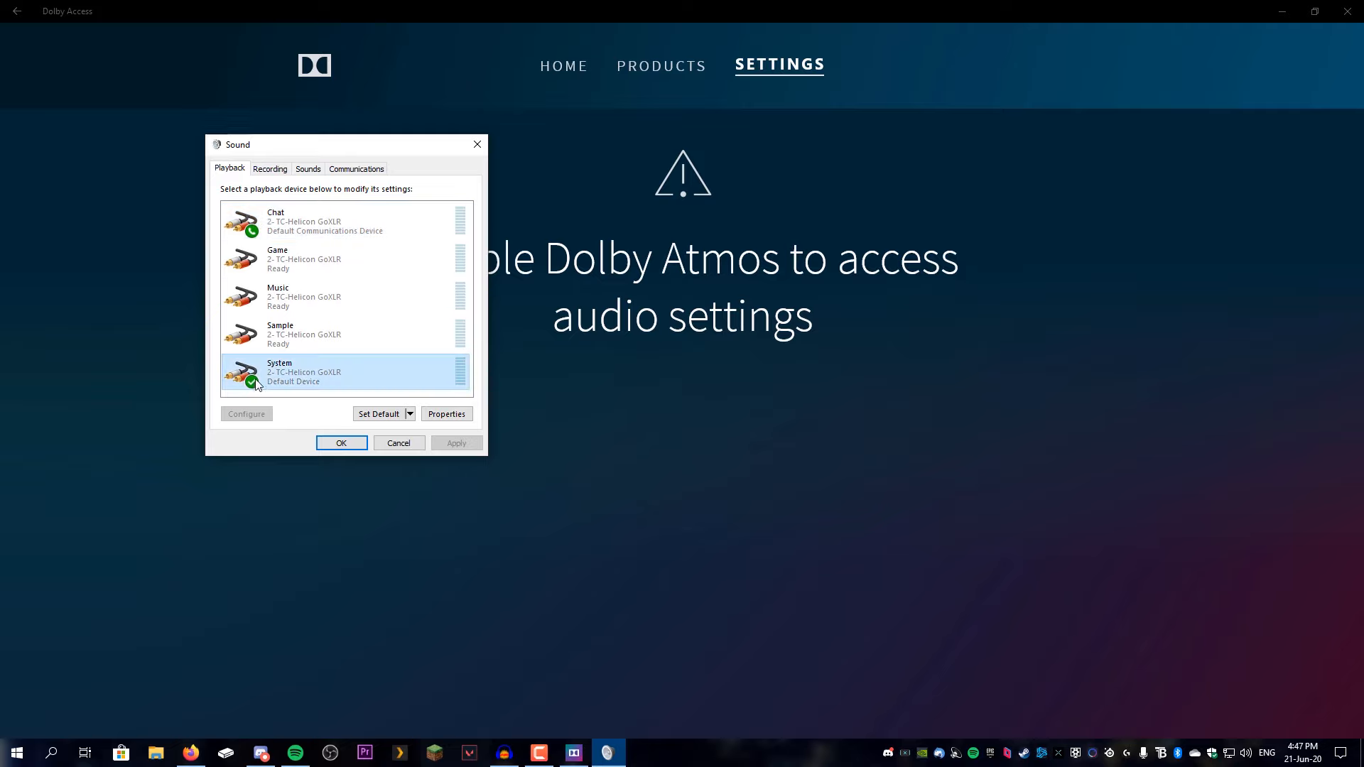
left_click(345, 222)
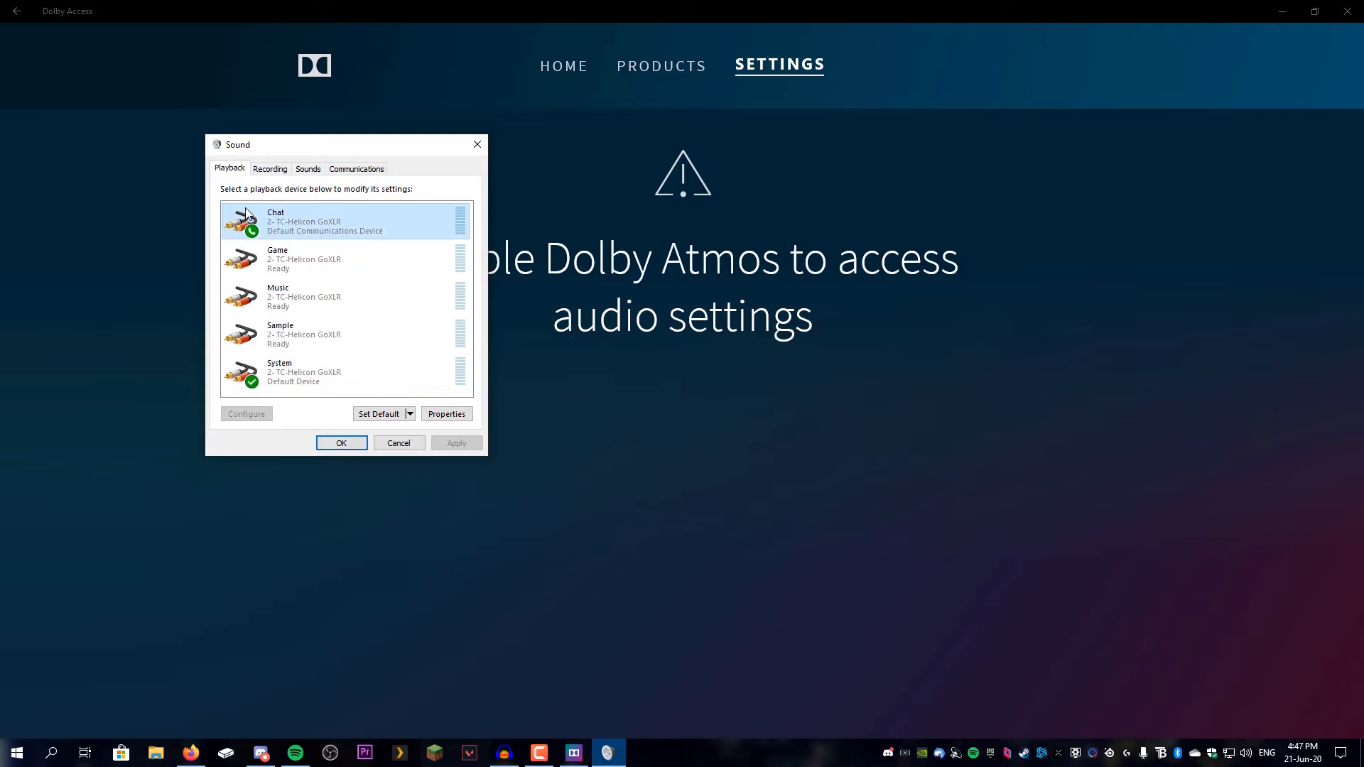
left_click(347, 371)
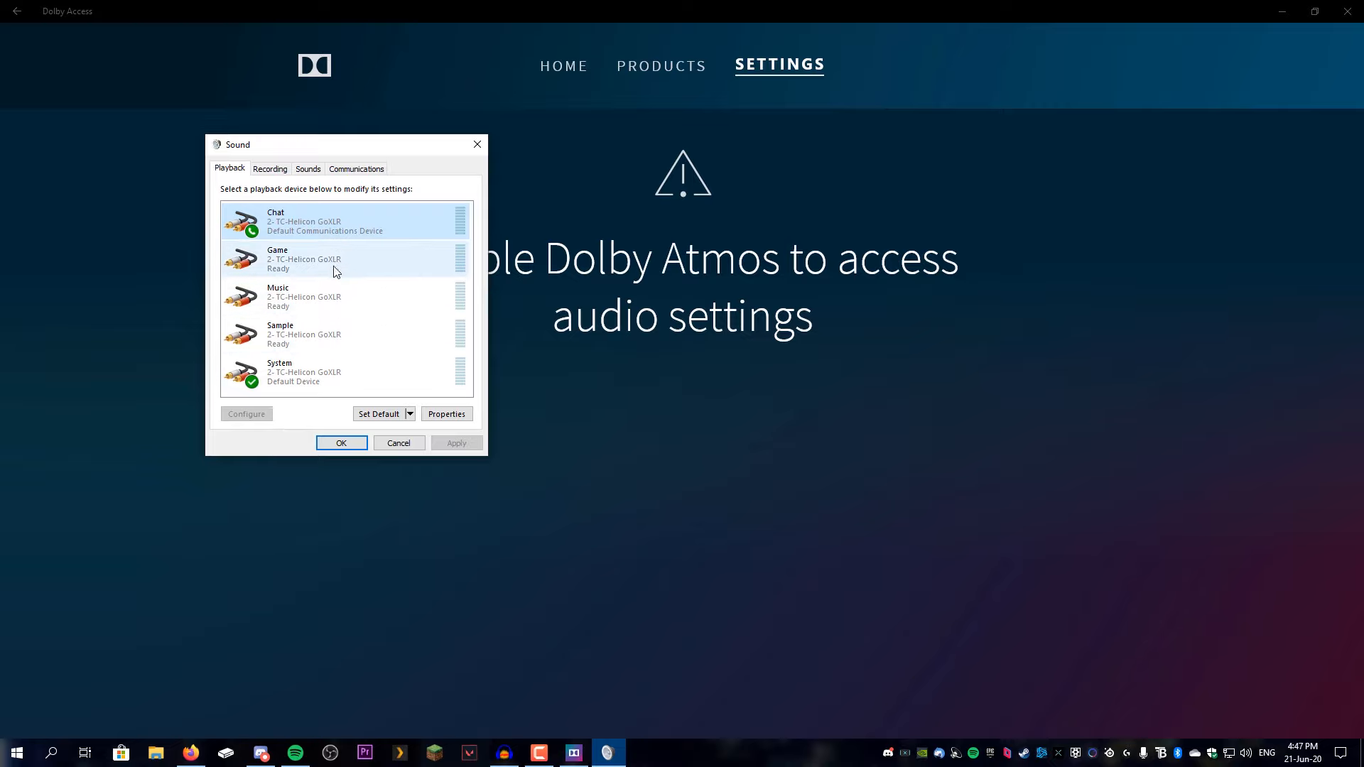
left_click(445, 414)
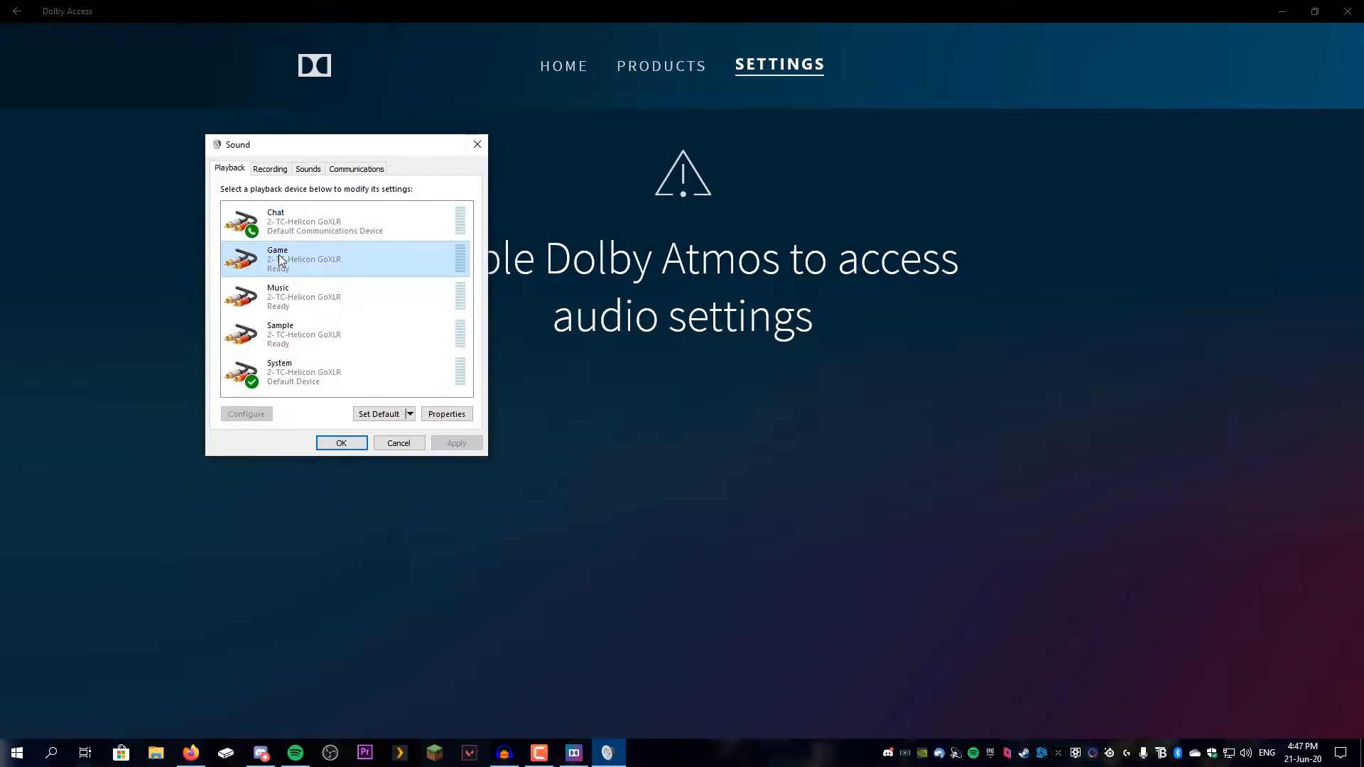
left_click(446, 413)
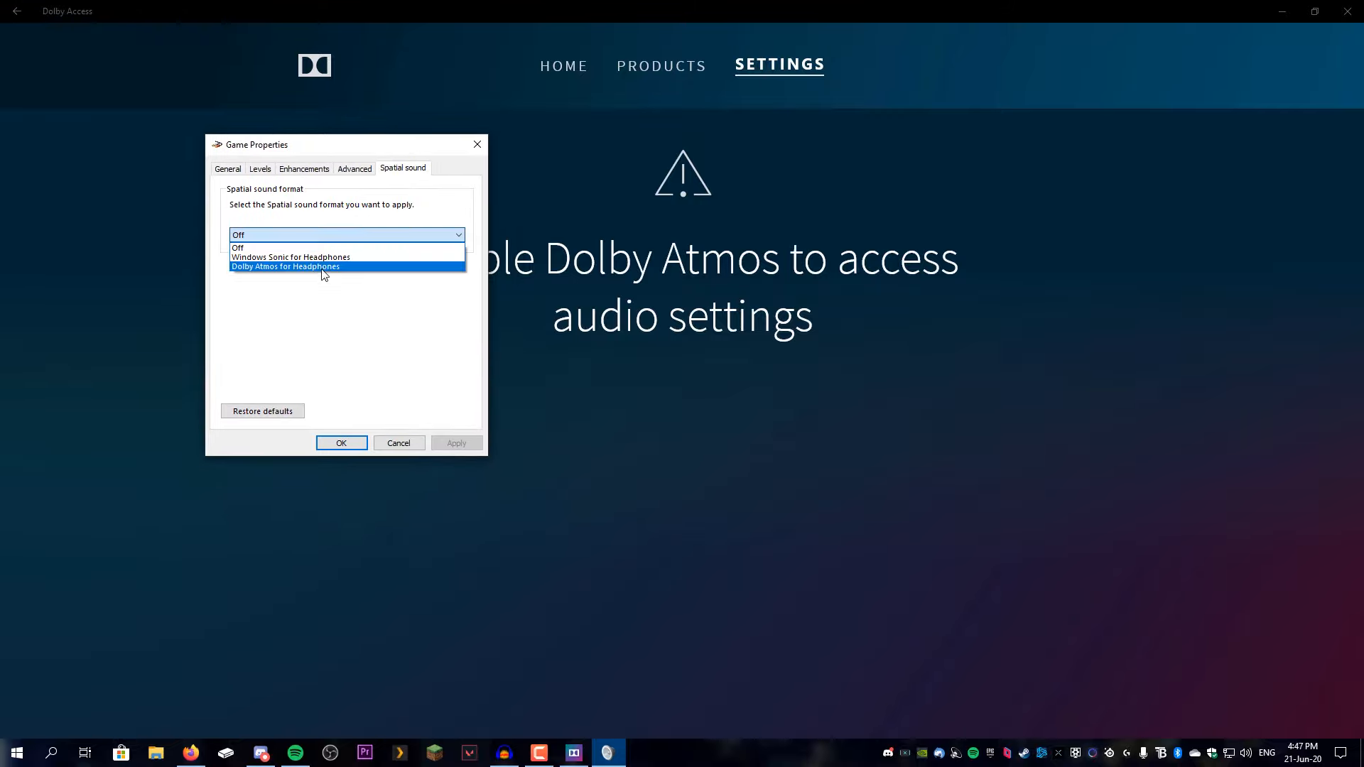
Step: Apply Dolby Atmos for Headphones as the Game device's spatial sound format
left_click(285, 265)
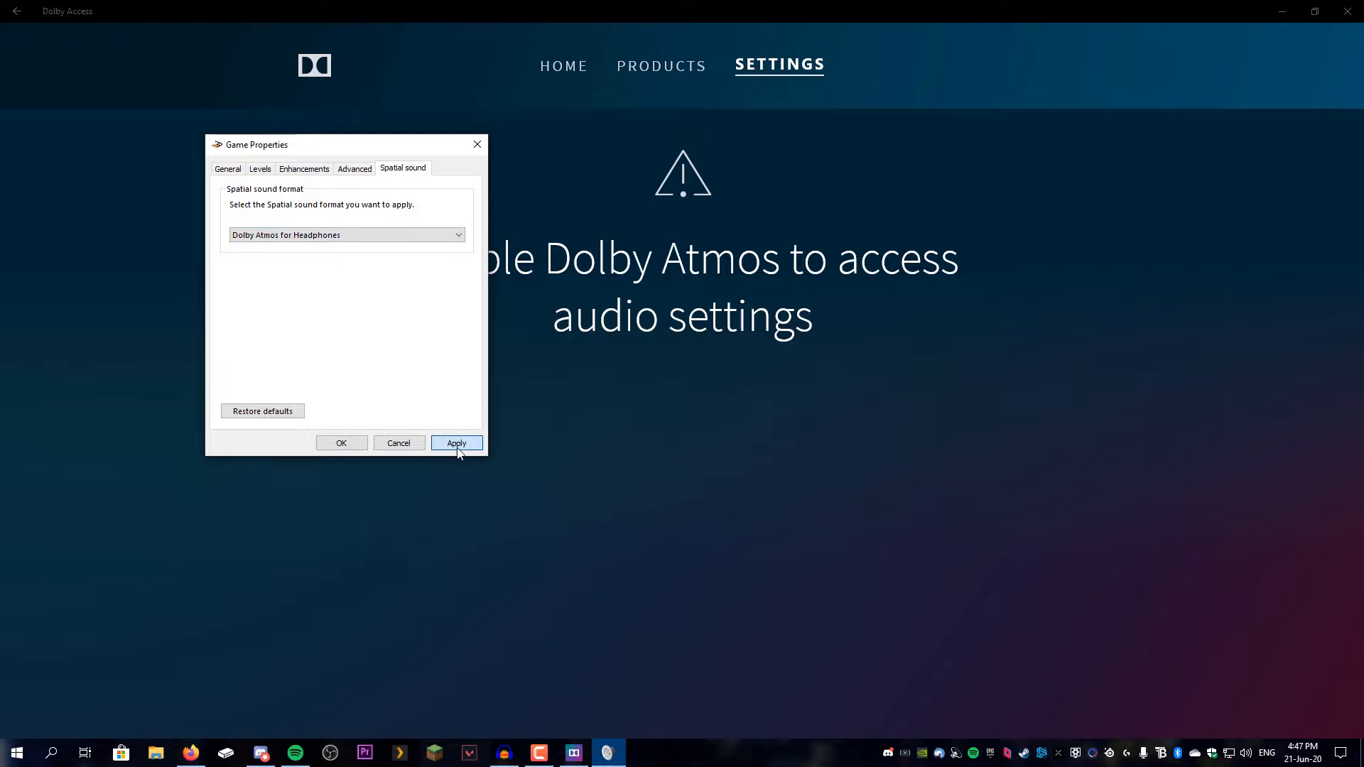
left_click(456, 443)
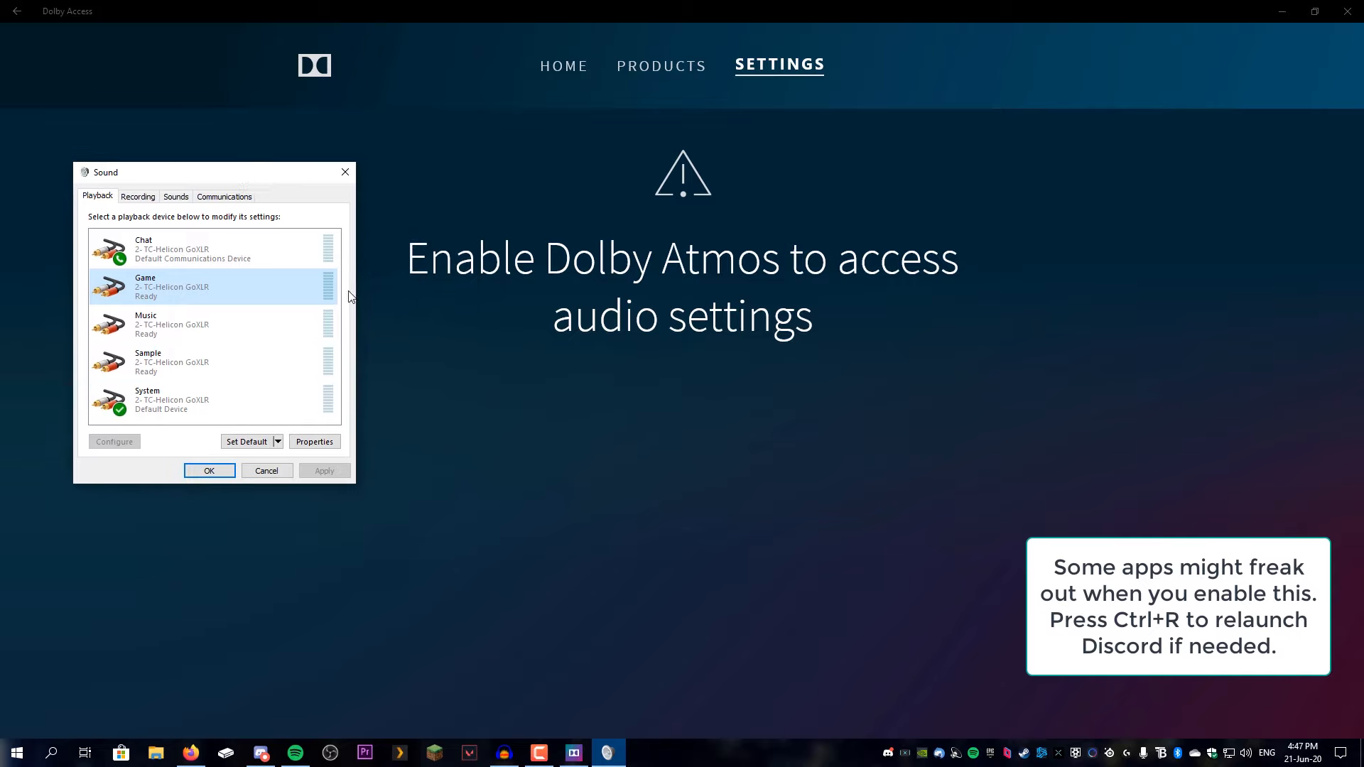
mouse_move(503, 367)
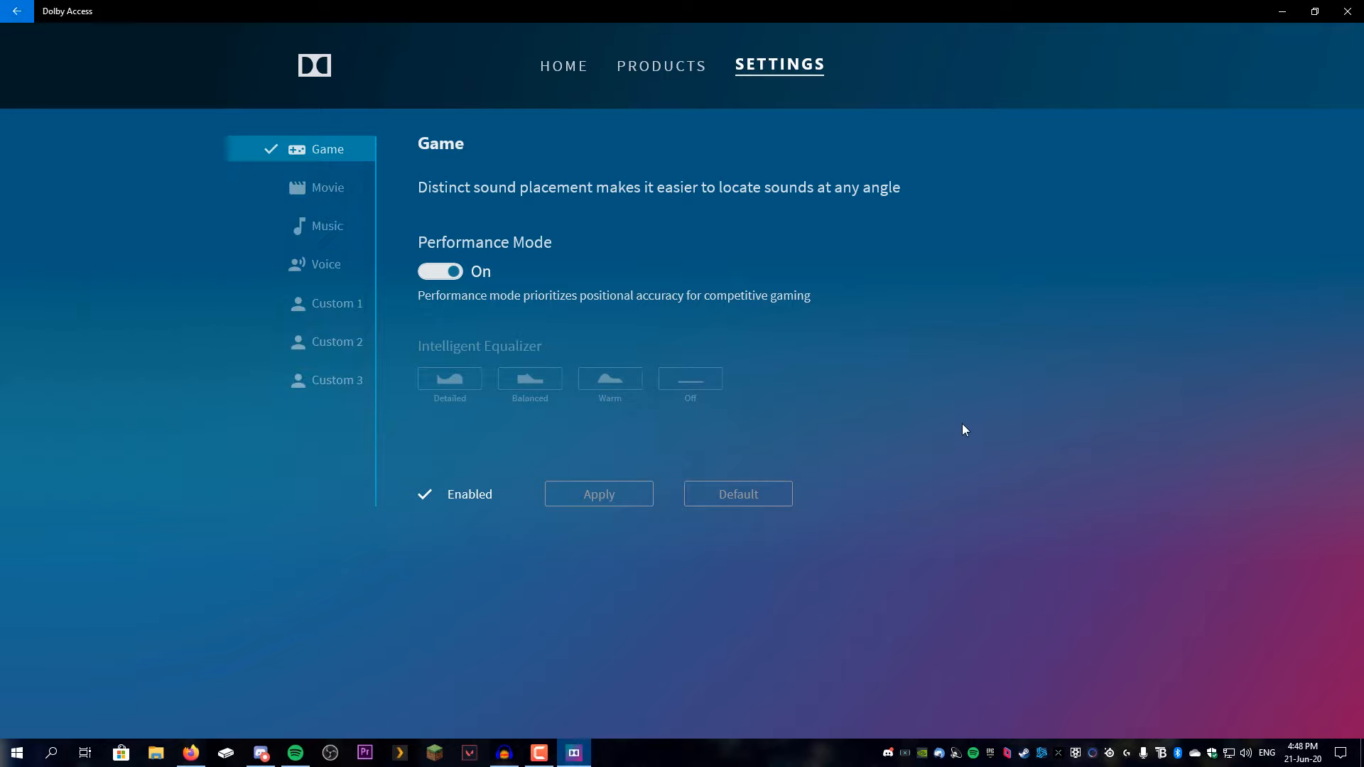
mouse_move(712, 287)
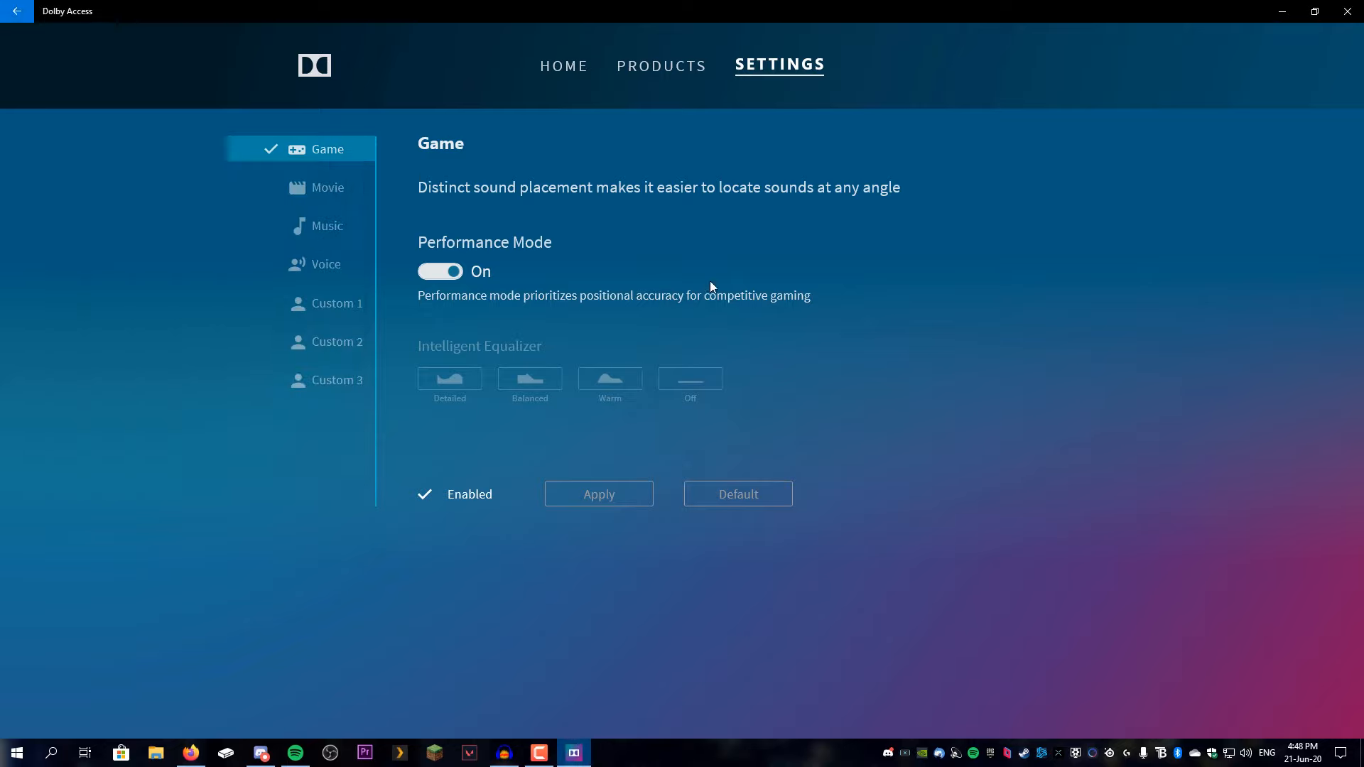
mouse_move(300, 374)
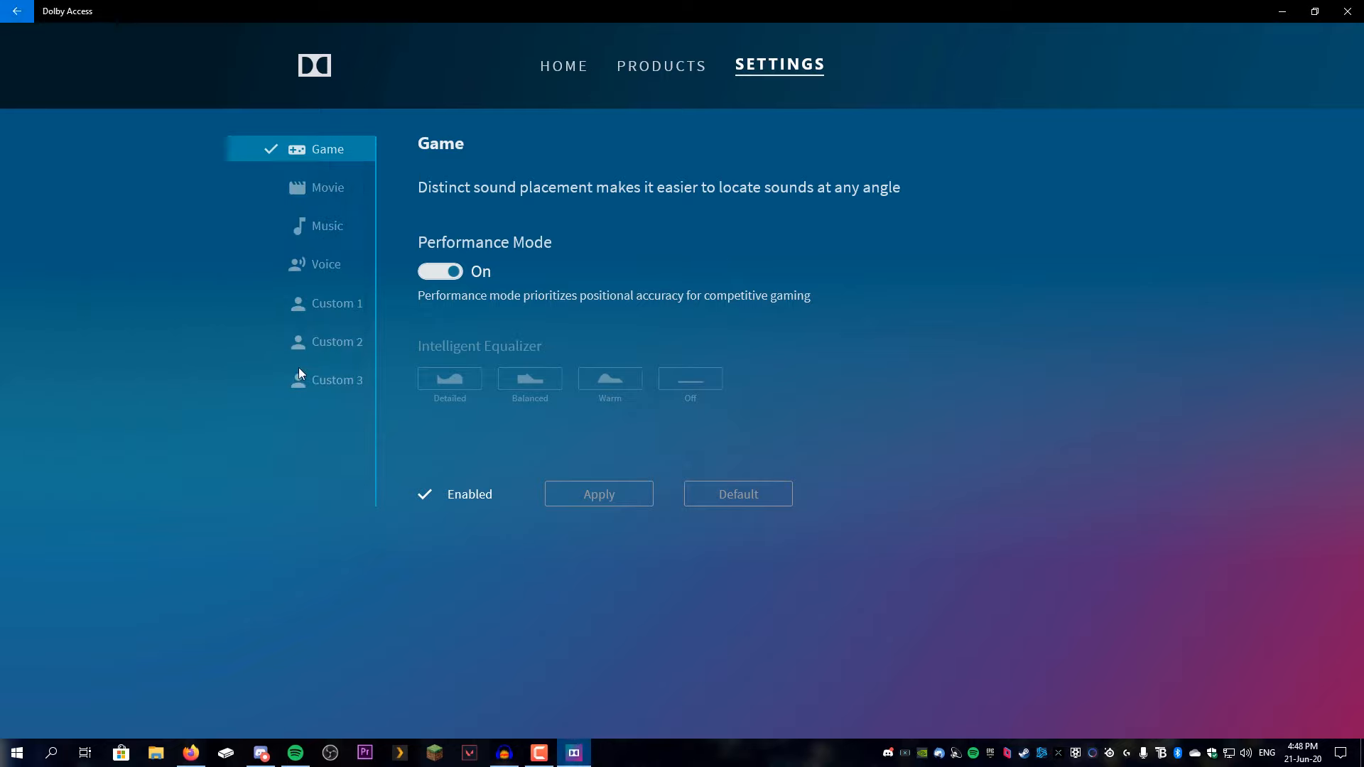
mouse_move(327, 187)
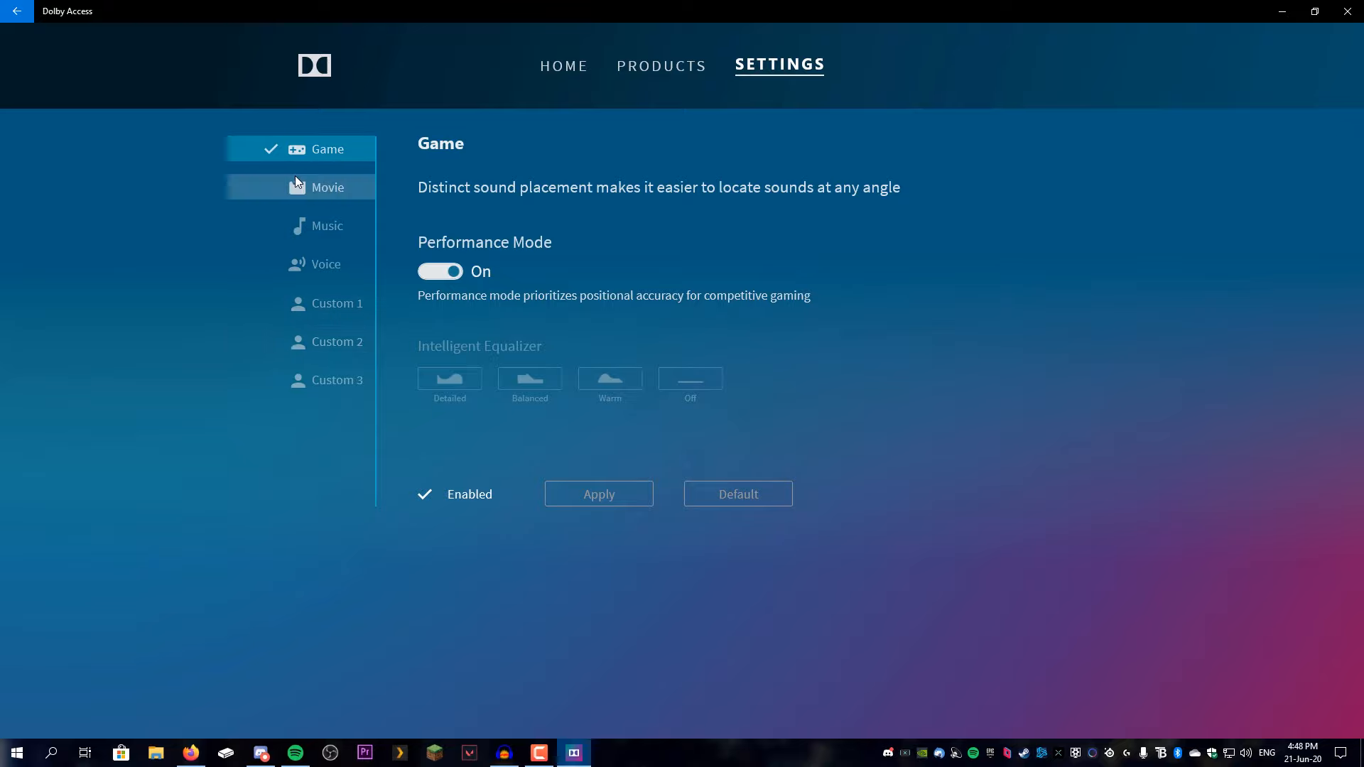
mouse_move(736, 187)
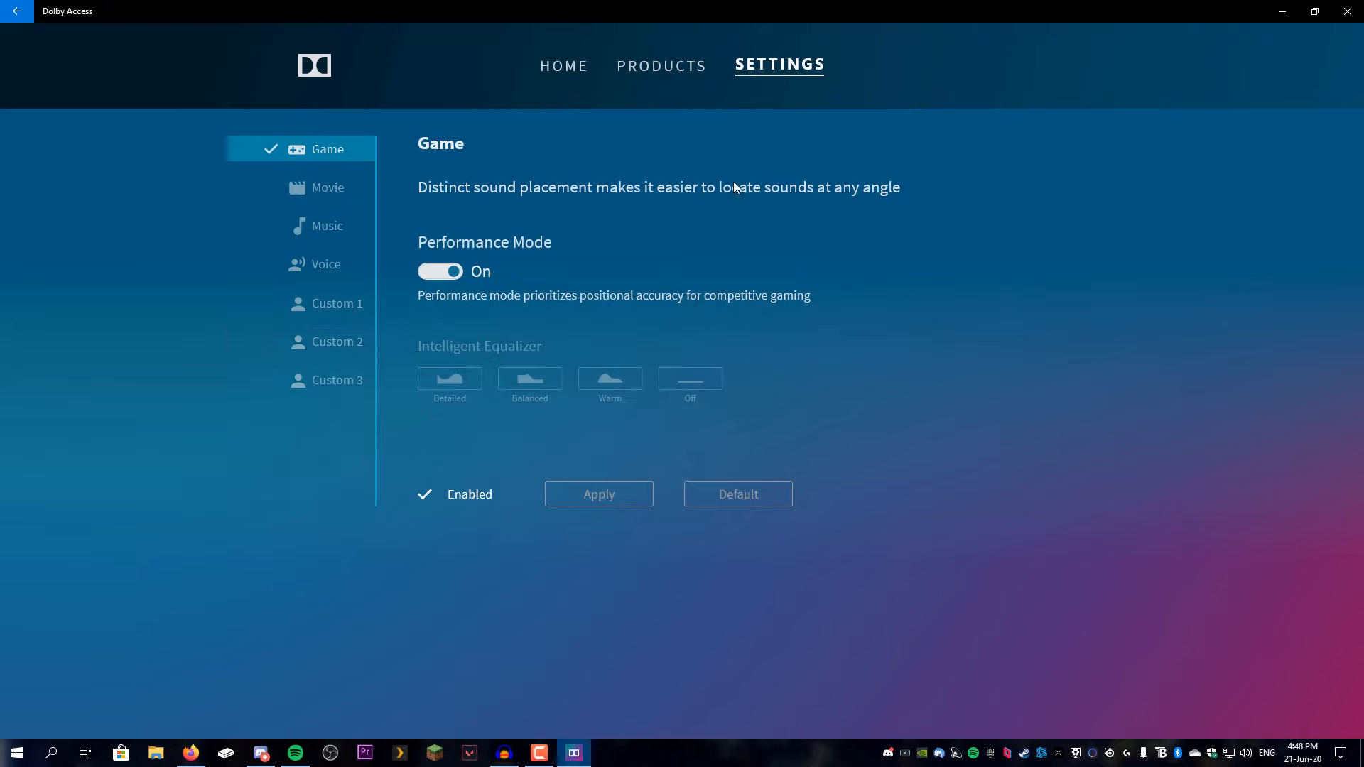
mouse_move(564, 65)
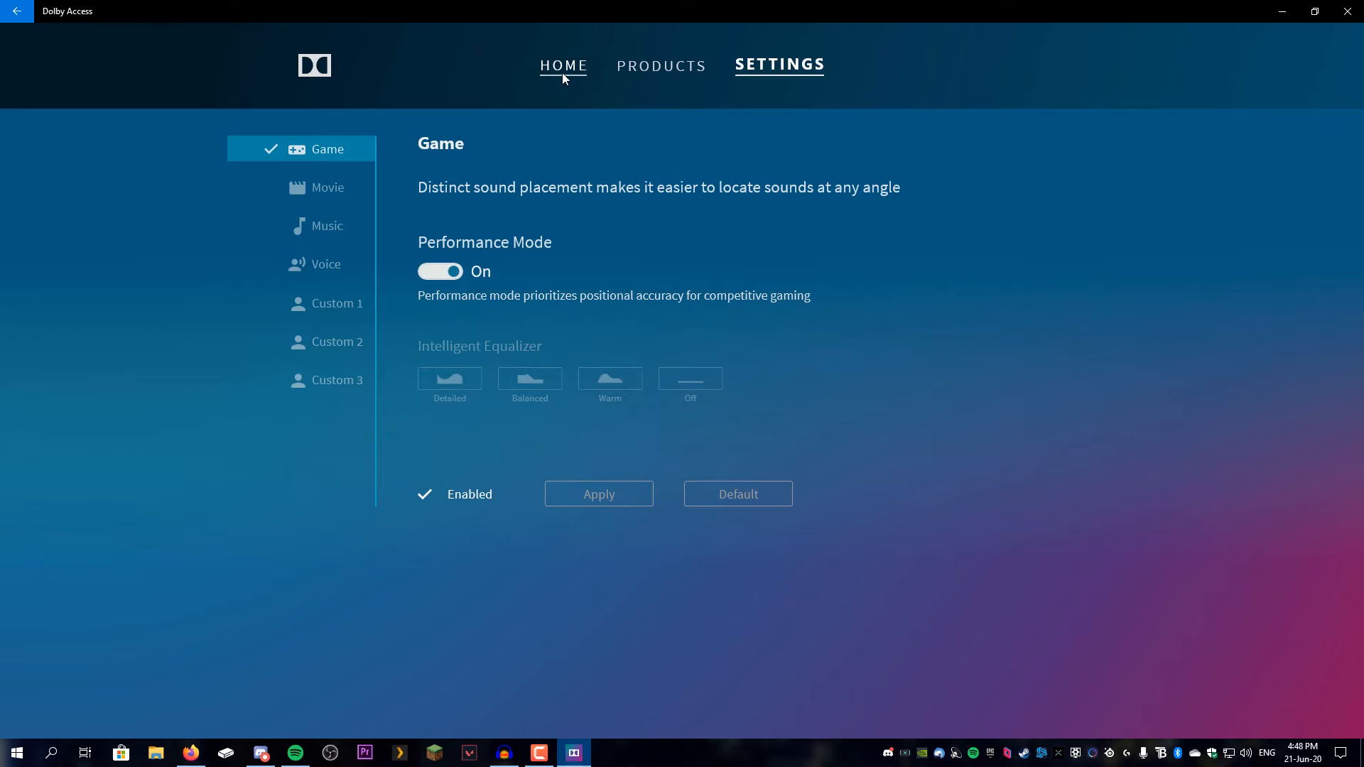
Step: From Dolby Access Home, open the Atmos Explainer clip under Demo Content
left_click(563, 66)
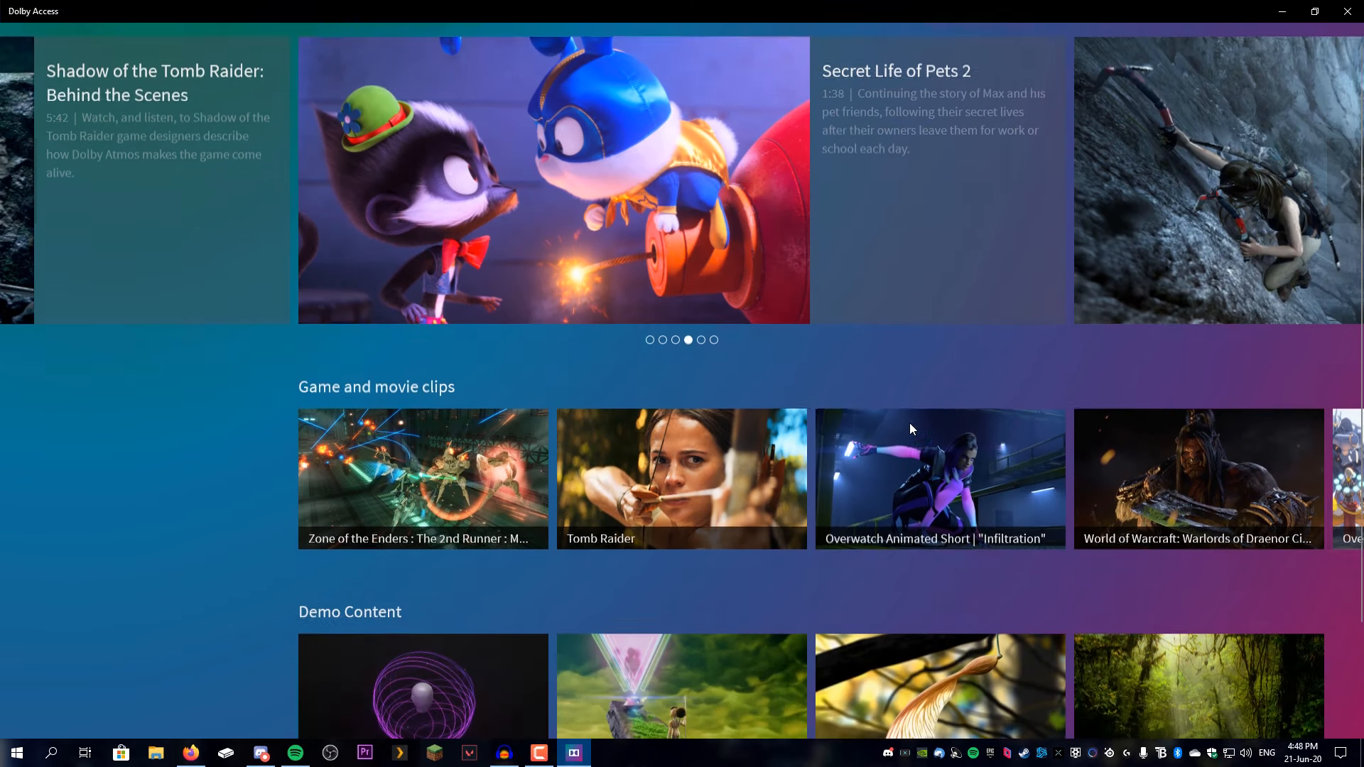
scroll("down", 3)
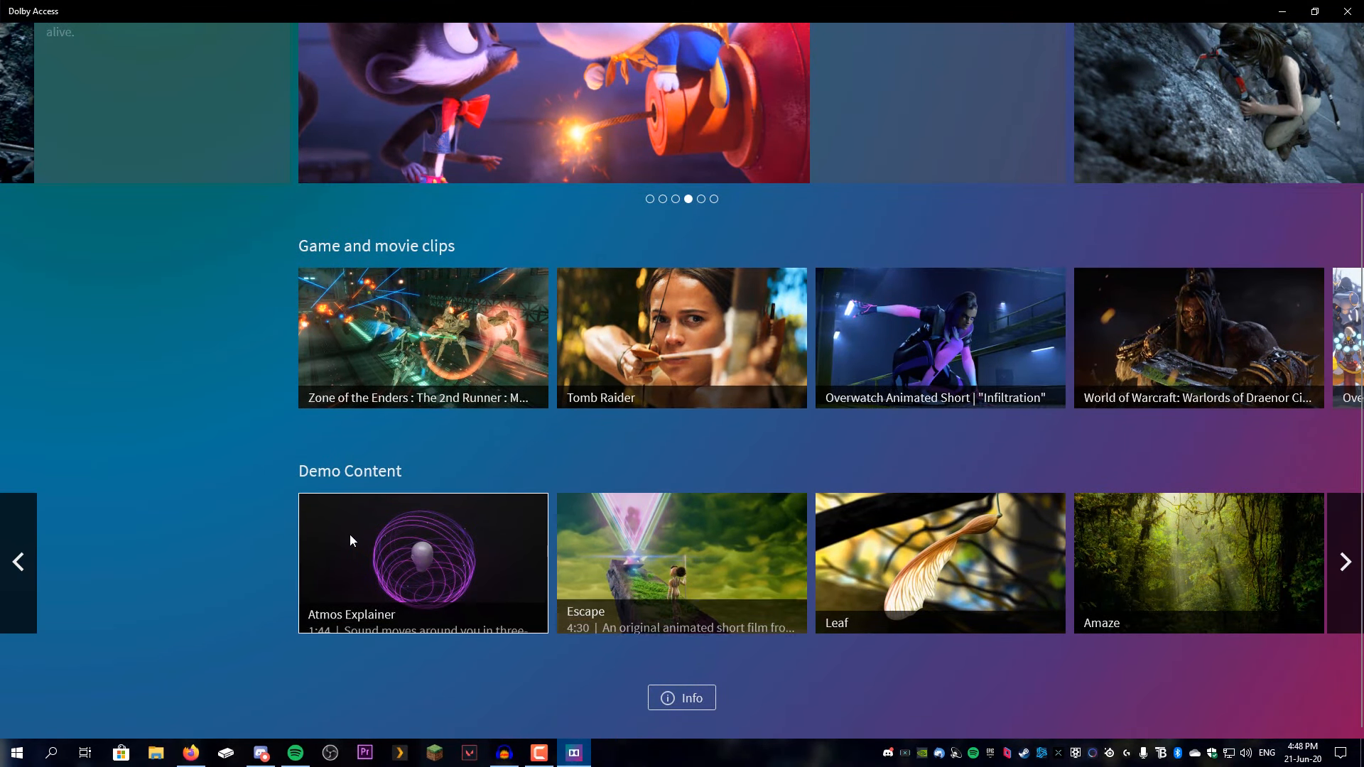
left_click(423, 563)
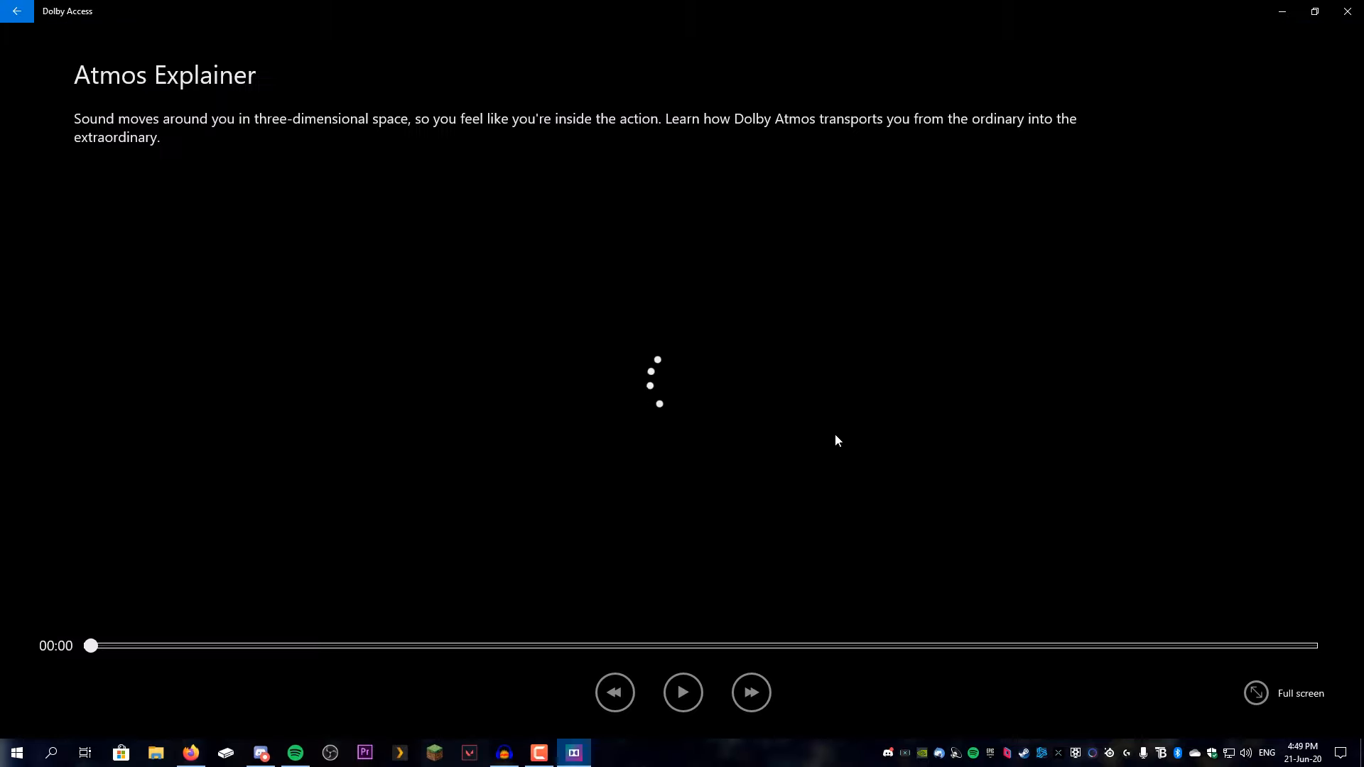